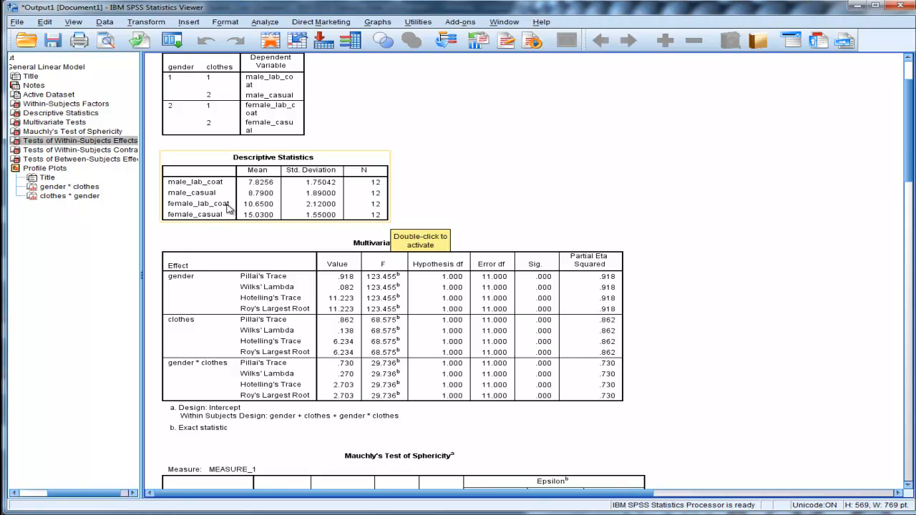
pyautogui.moveTo(194, 209)
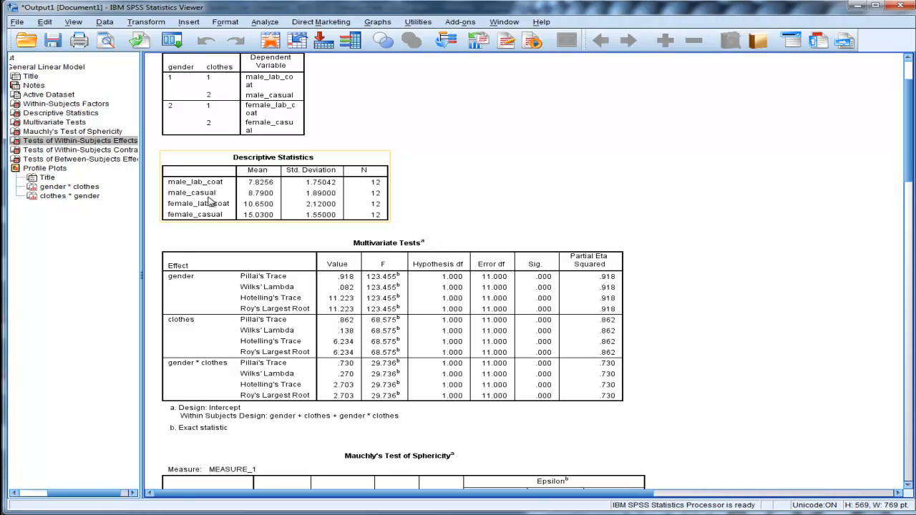
pyautogui.moveTo(229, 204)
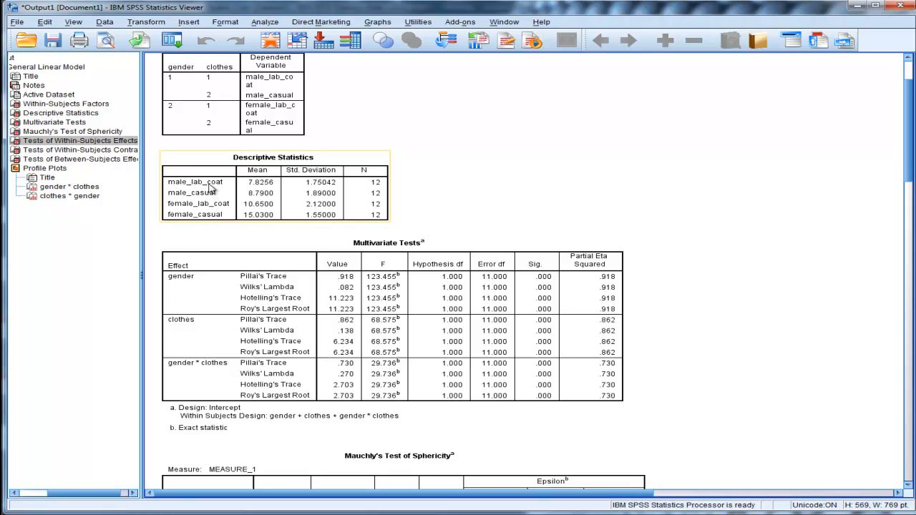
pyautogui.moveTo(189, 205)
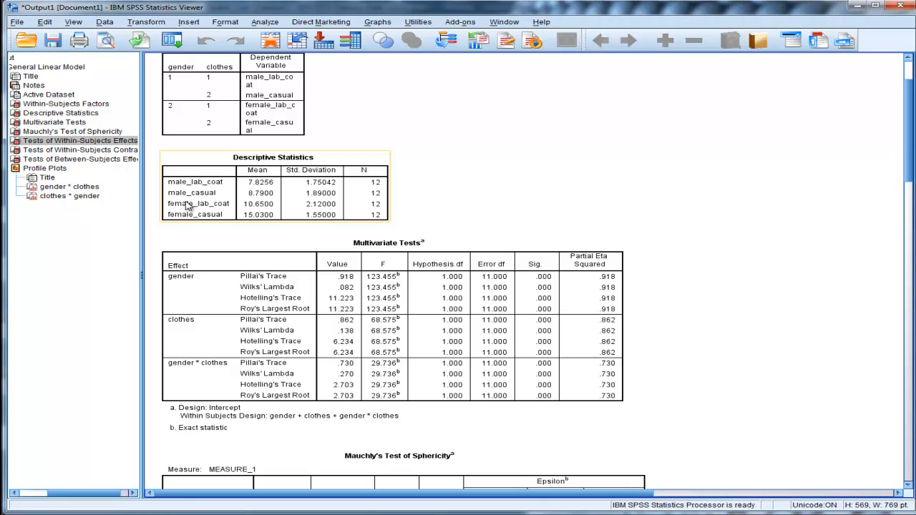
pyautogui.moveTo(203, 204)
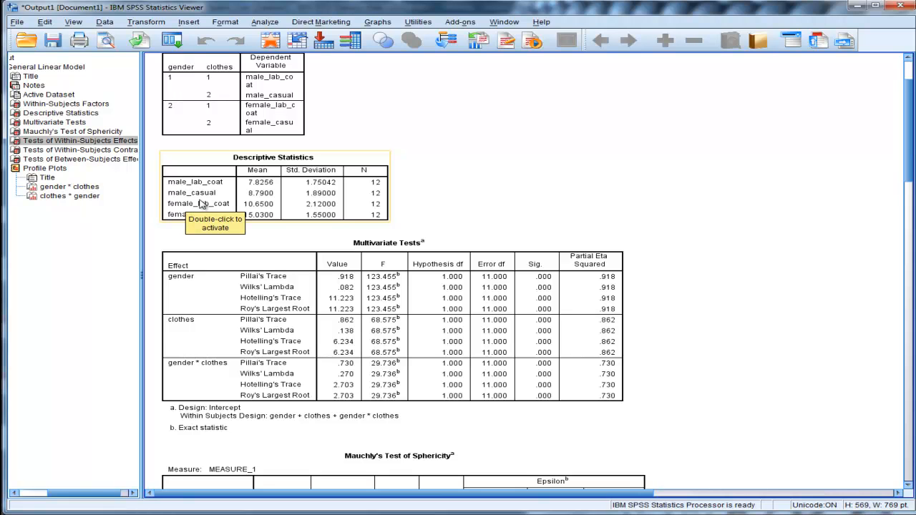
pyautogui.moveTo(276, 209)
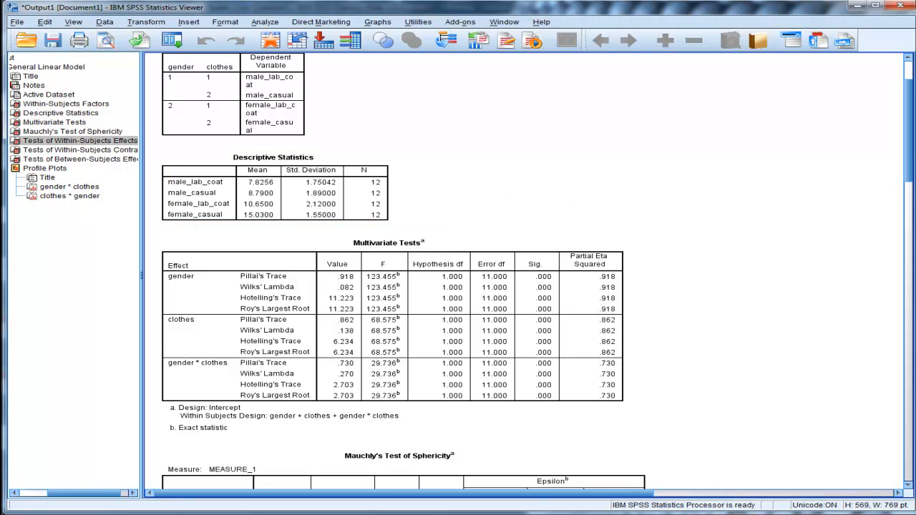
pyautogui.moveTo(344, 100)
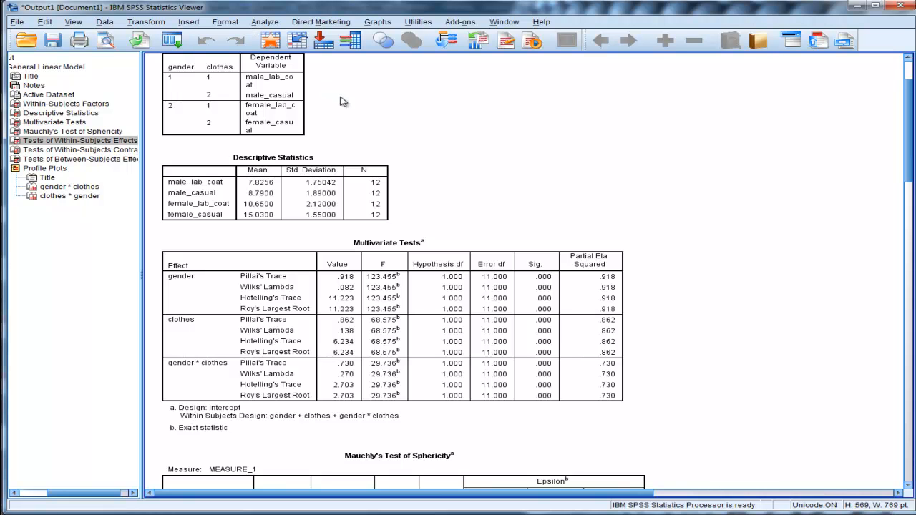
# Scroll through the Tests of Within-Subjects Effects table and the contrasts below it
pyautogui.scroll(-3)
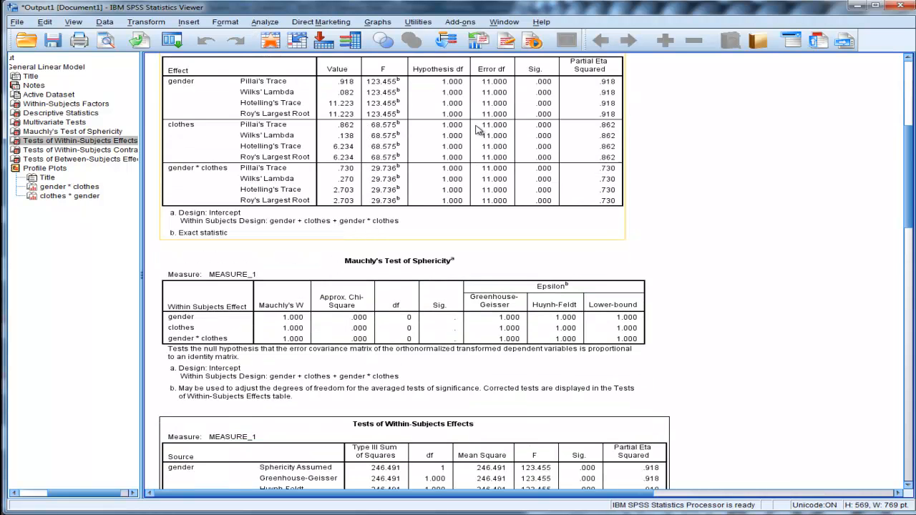
pyautogui.scroll(3)
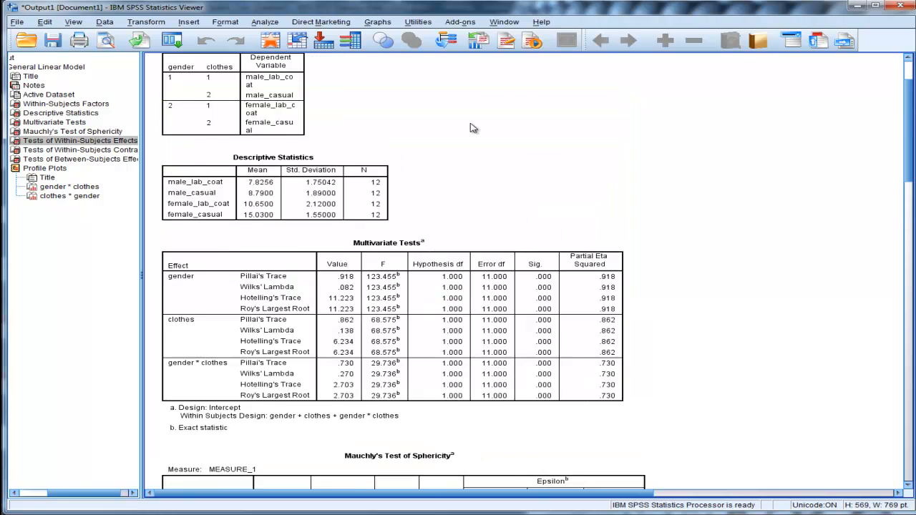
pyautogui.scroll(-3)
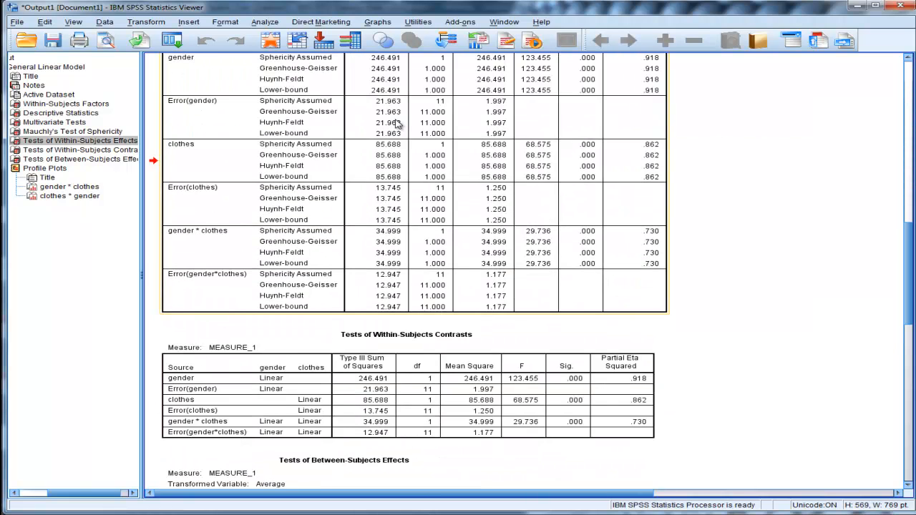
pyautogui.scroll(3)
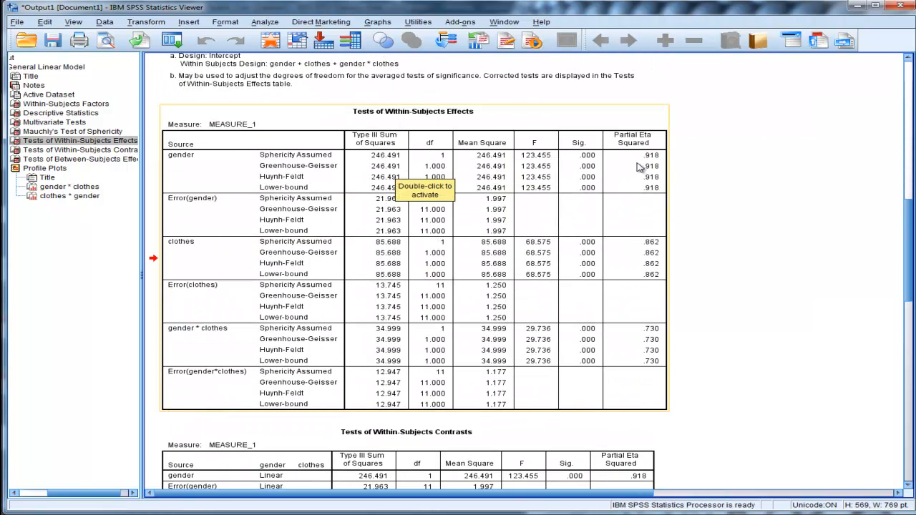
pyautogui.moveTo(596, 163)
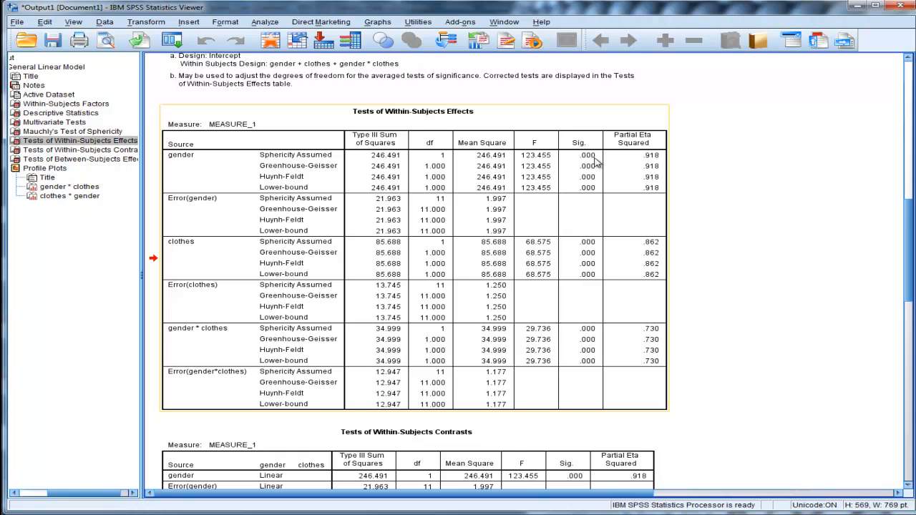
pyautogui.moveTo(282, 21)
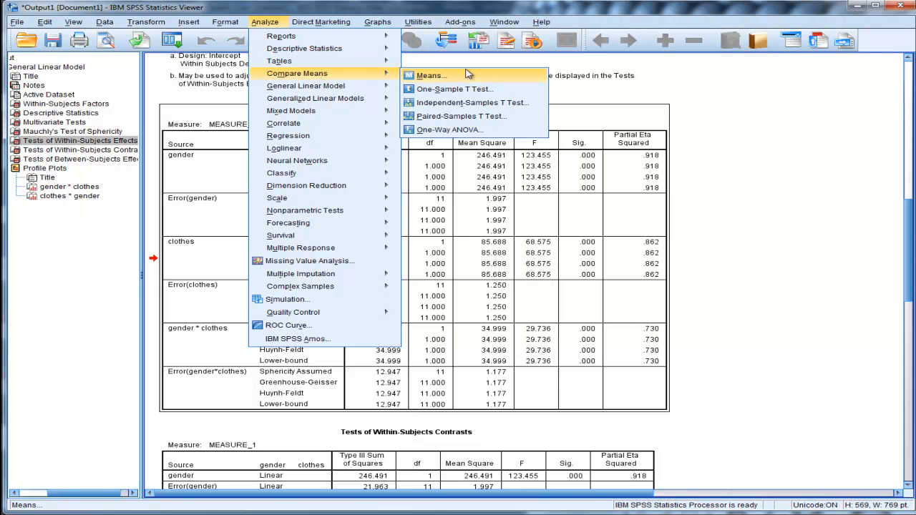
# Run paired t-tests on male_lab_coat vs female_lab_coat and male_casual vs female_casual
pyautogui.click(461, 116)
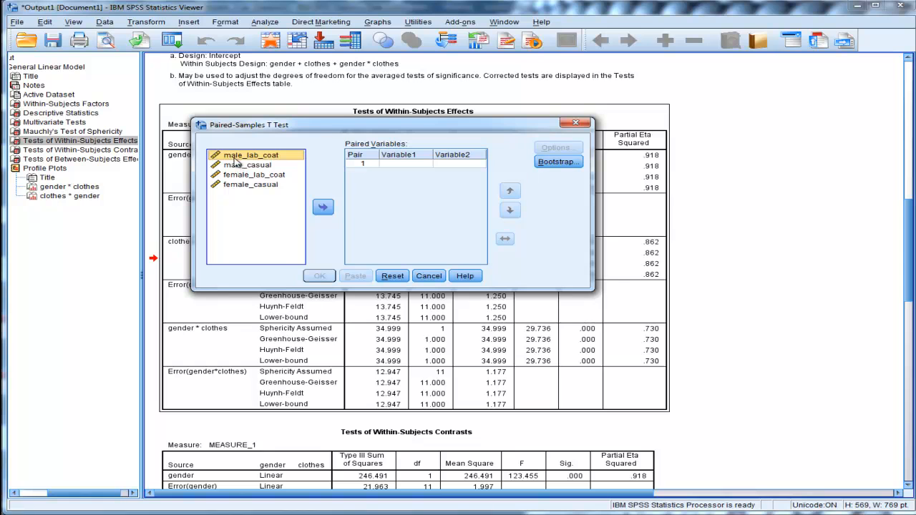
pyautogui.moveTo(308, 202)
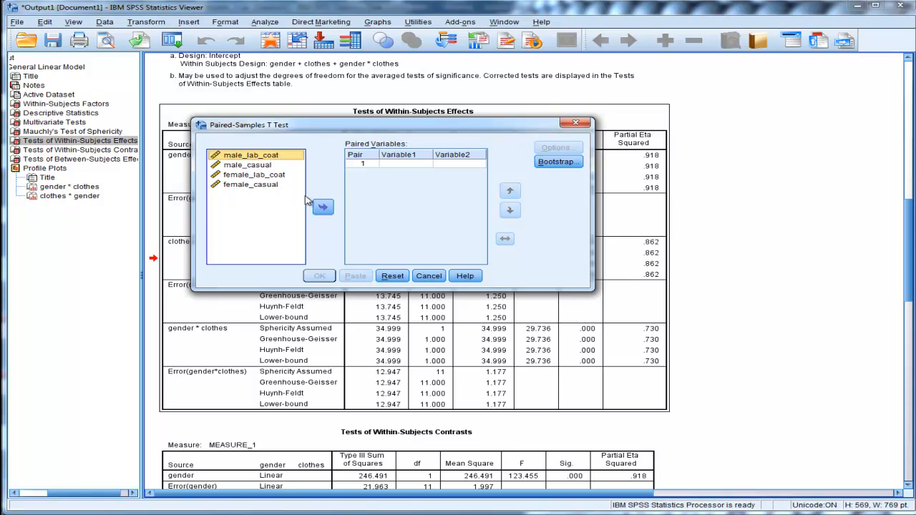
pyautogui.click(323, 207)
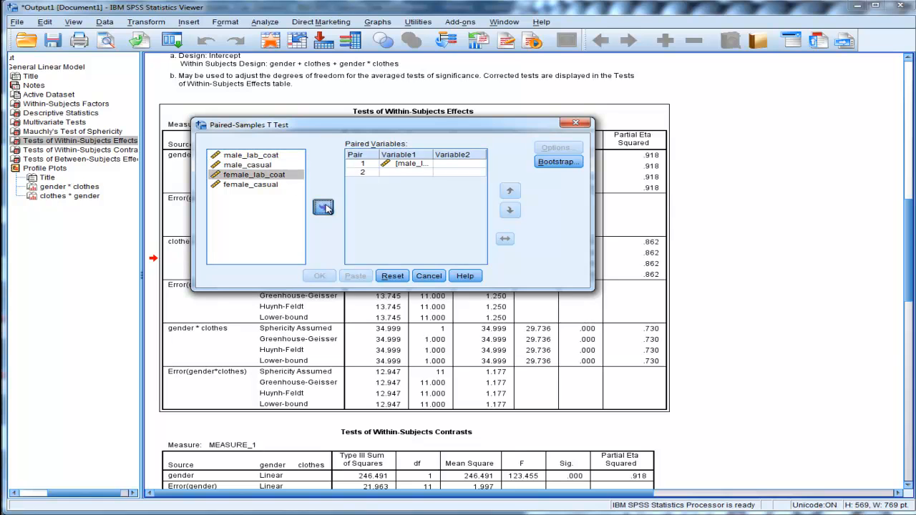
pyautogui.click(324, 206)
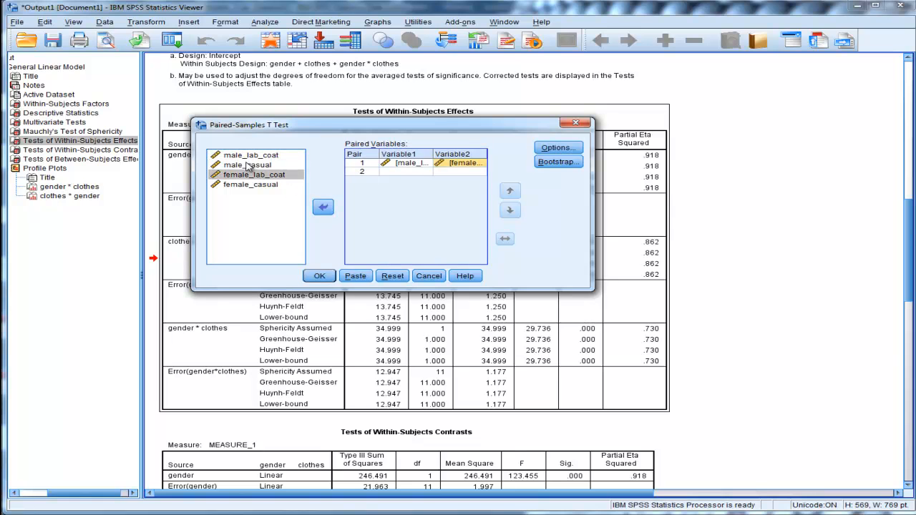
pyautogui.click(322, 207)
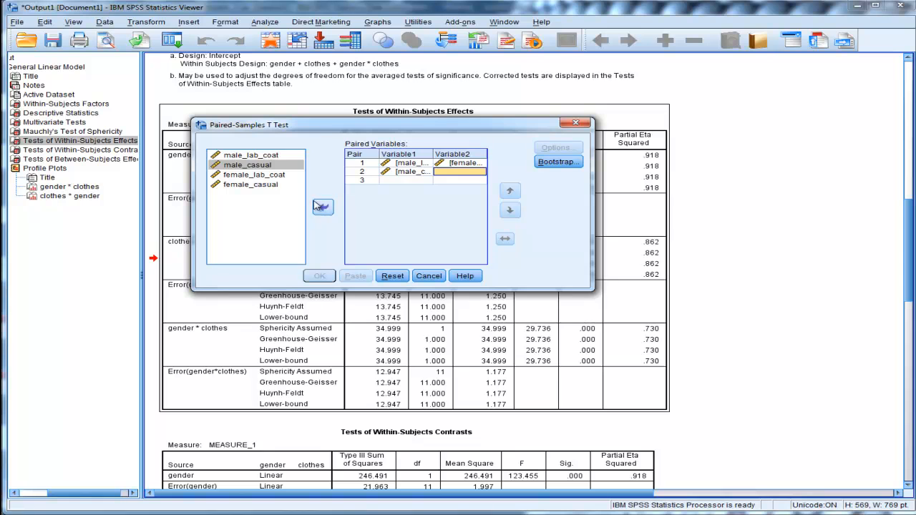
pyautogui.click(250, 184)
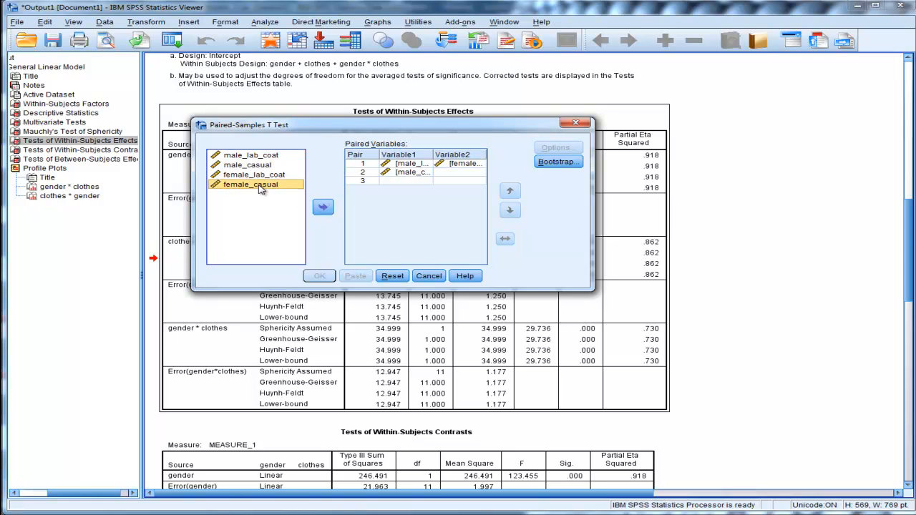
pyautogui.click(323, 207)
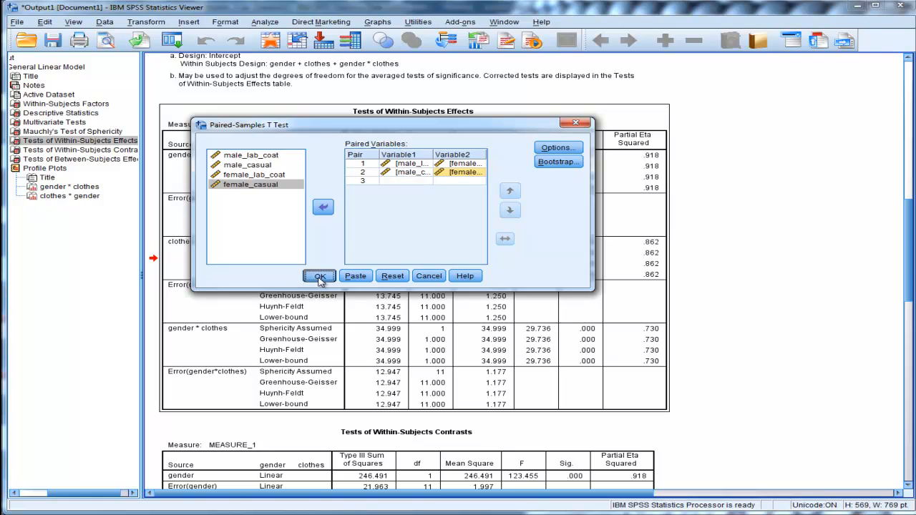
pyautogui.click(320, 276)
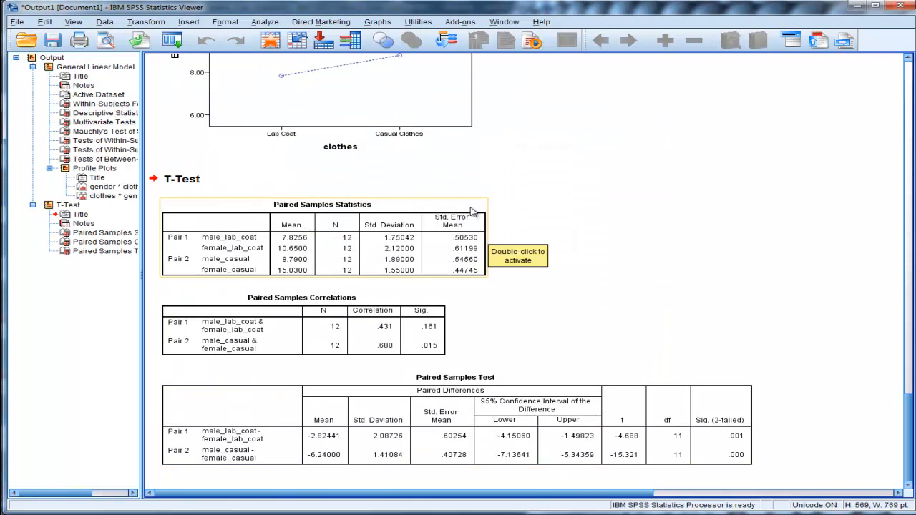
pyautogui.moveTo(304, 234)
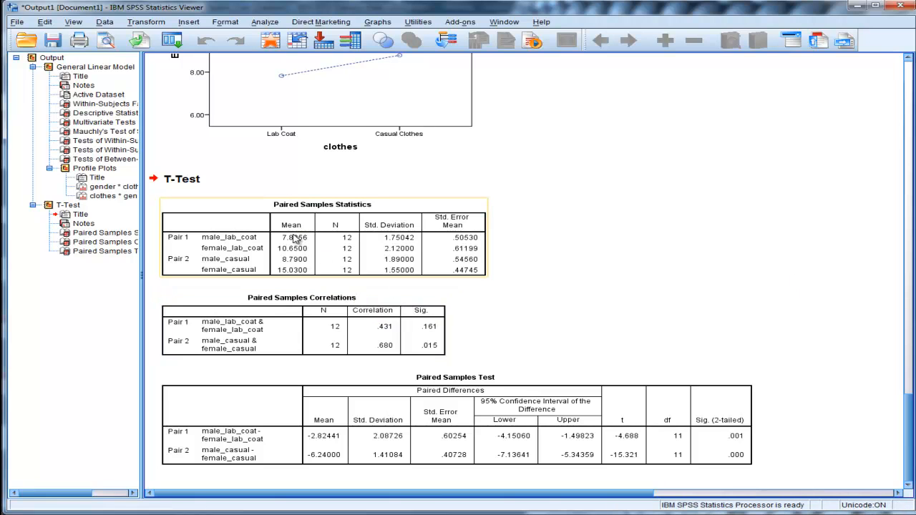
pyautogui.moveTo(294, 254)
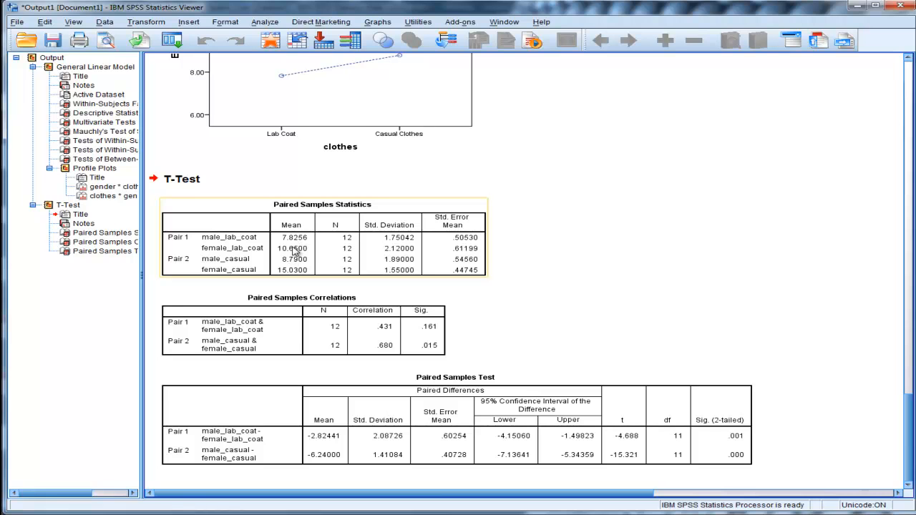
pyautogui.moveTo(286, 282)
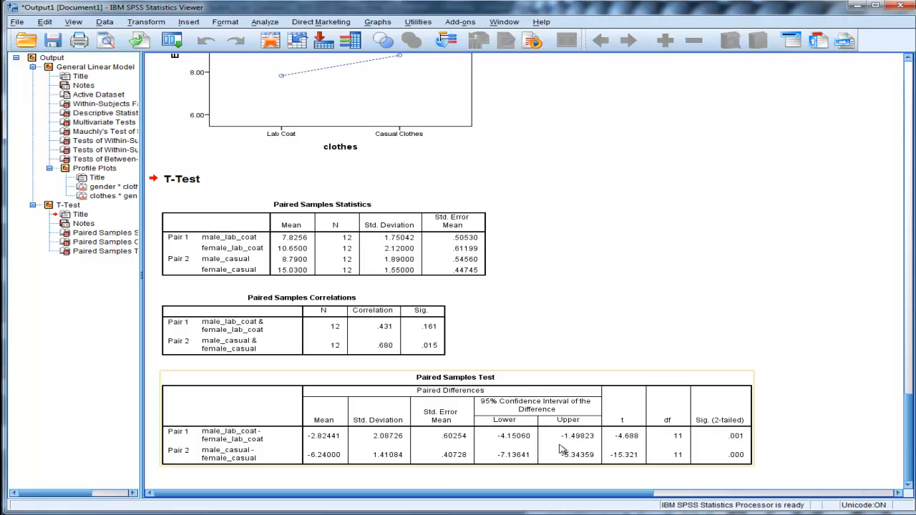
pyautogui.moveTo(608, 448)
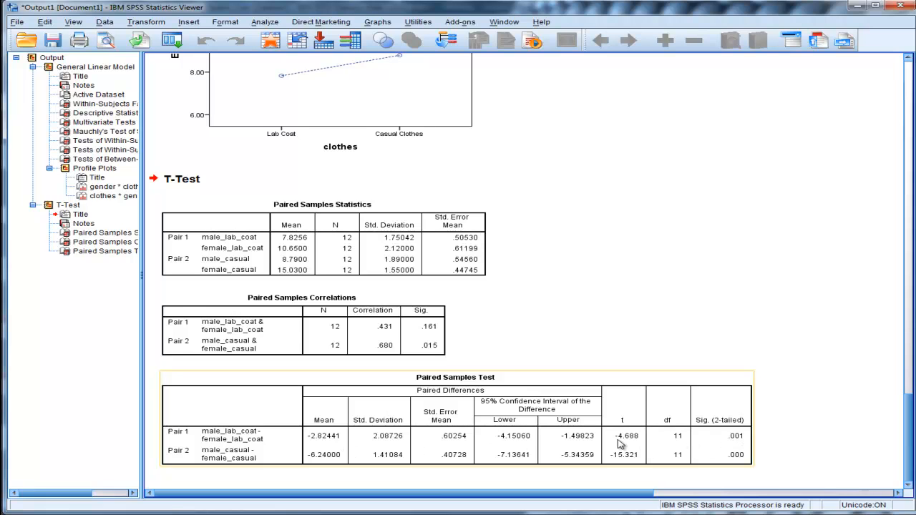
pyautogui.moveTo(705, 445)
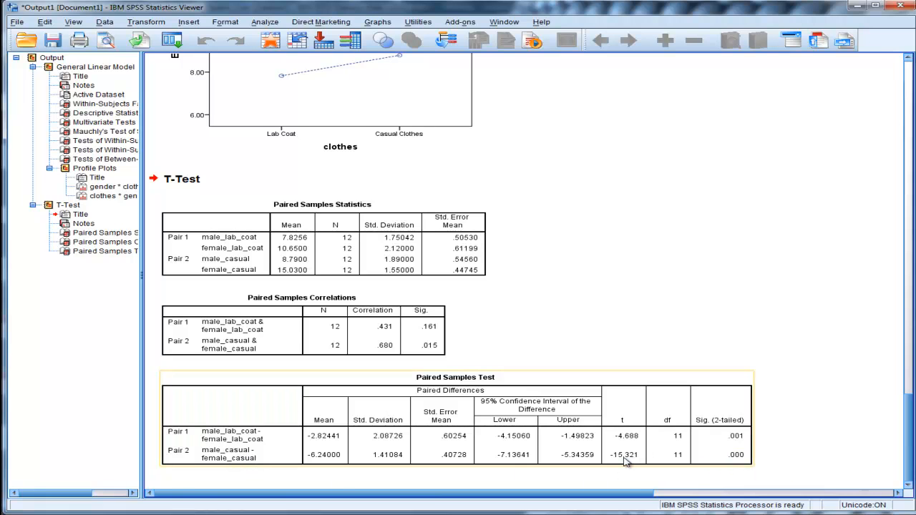
pyautogui.moveTo(749, 460)
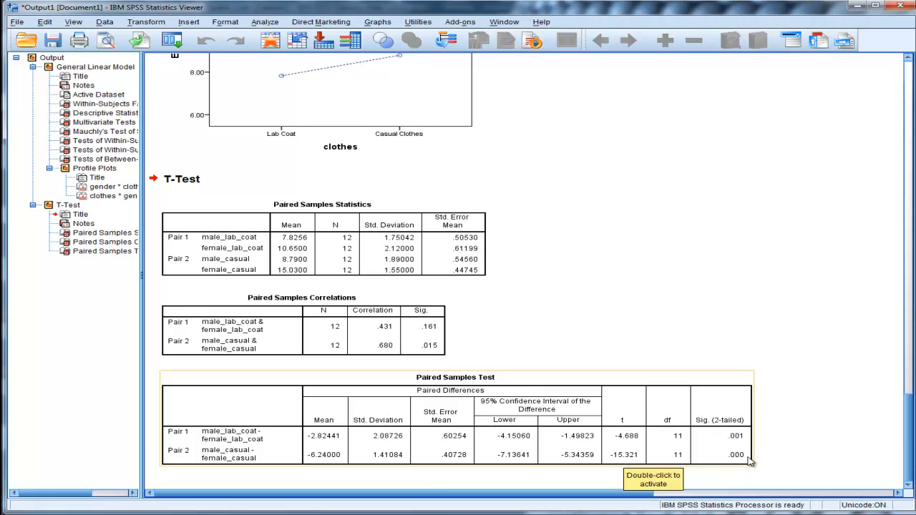
pyautogui.moveTo(729, 448)
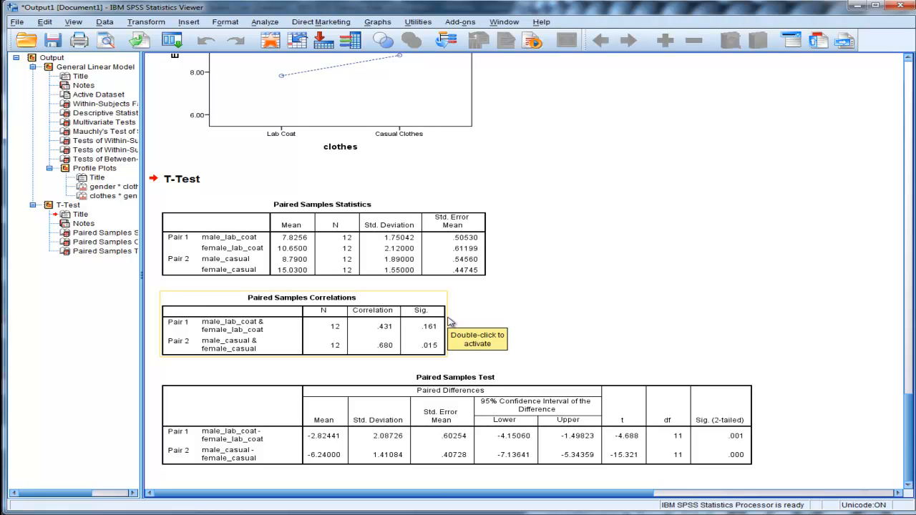
pyautogui.moveTo(450, 322)
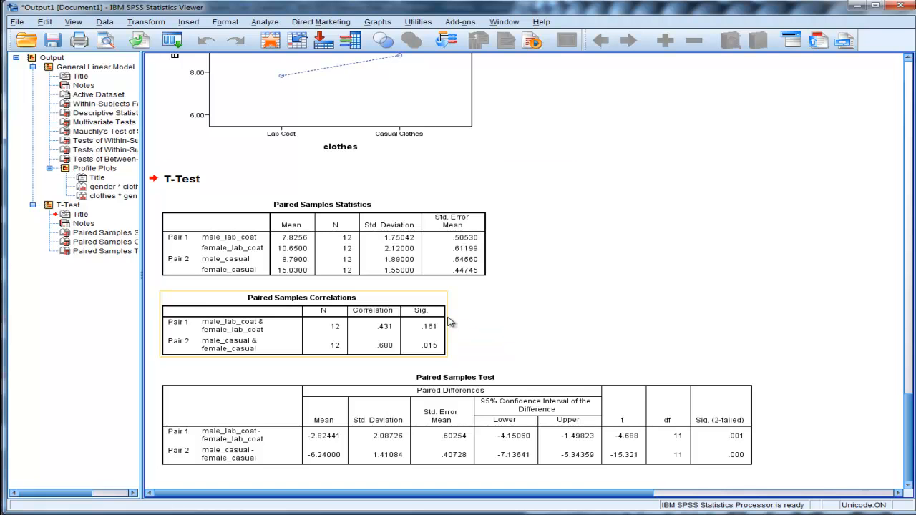
# Open the Analyze menu to get back to Paired-Samples T Test
pyautogui.click(265, 21)
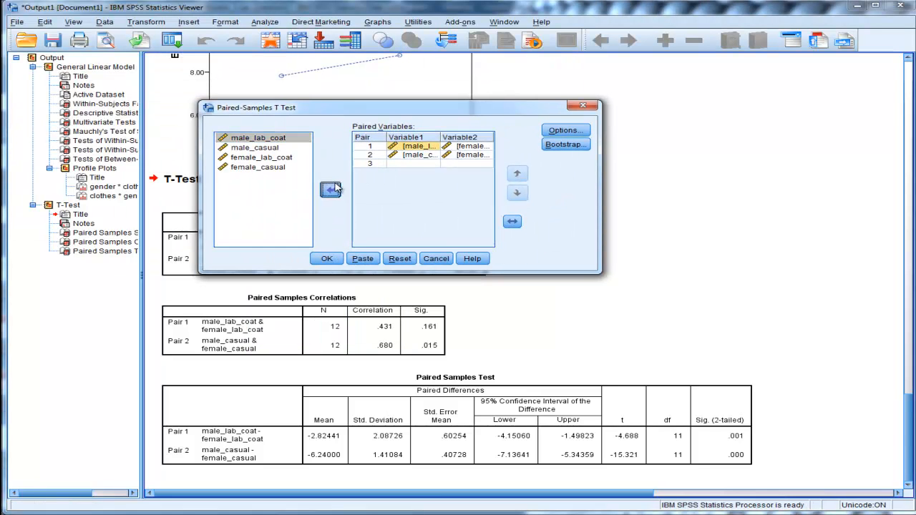
# Remove the old male-versus-female variable pairs from the dialog
pyautogui.click(330, 190)
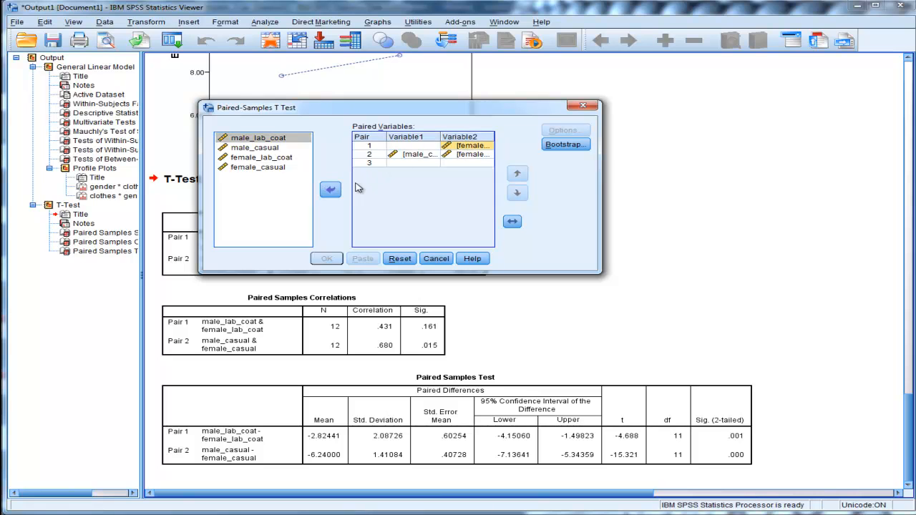
pyautogui.click(330, 189)
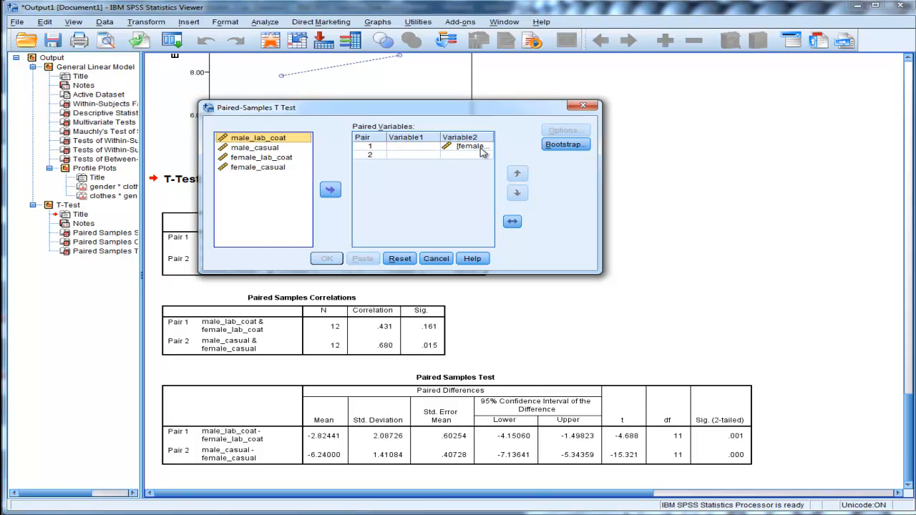
pyautogui.click(400, 259)
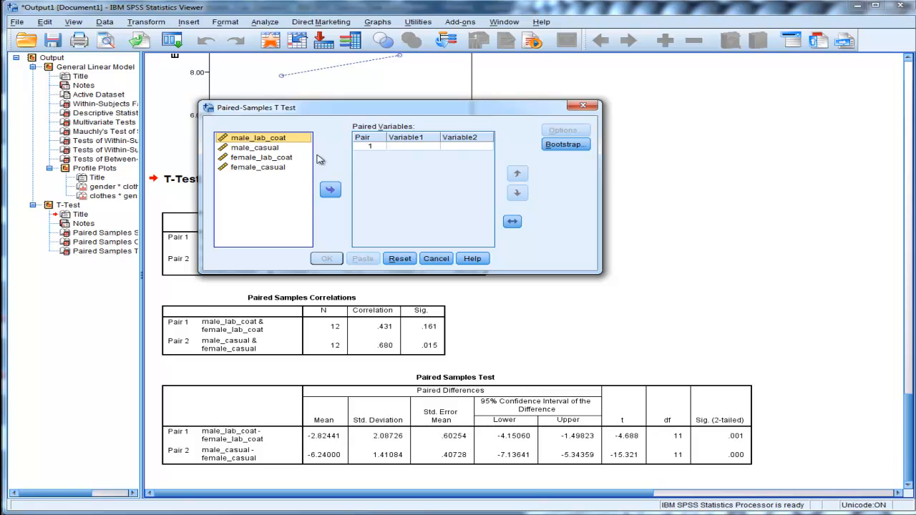
pyautogui.moveTo(350, 148)
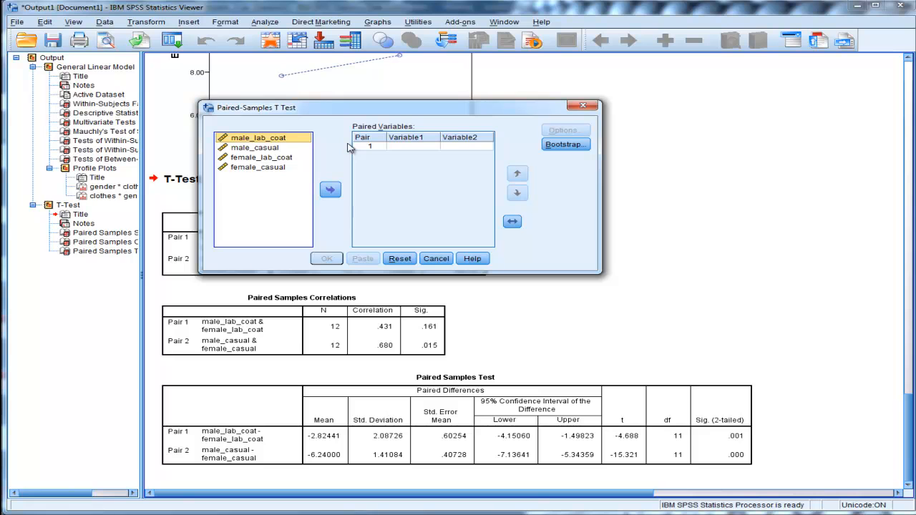
pyautogui.moveTo(340, 157)
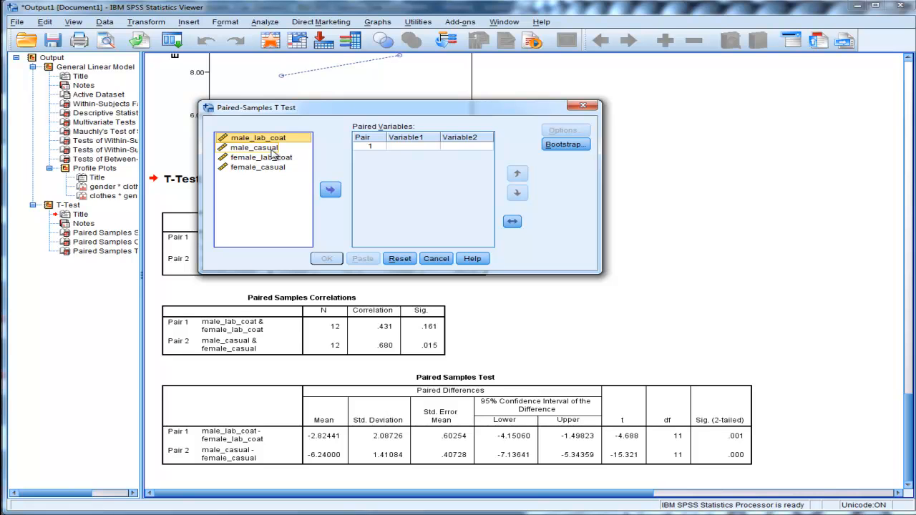
# Pair male_lab_coat with male_casual and female_lab_coat with female_casual, then run
pyautogui.click(257, 147)
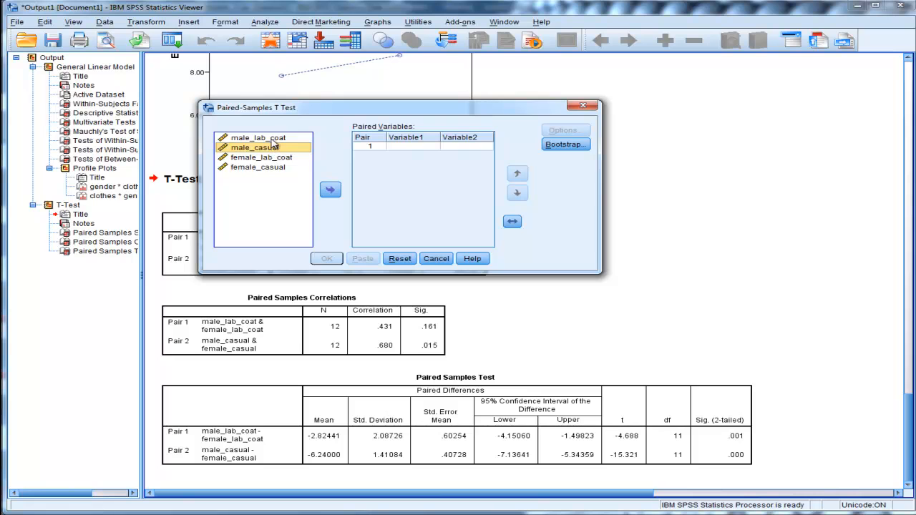
pyautogui.click(258, 137)
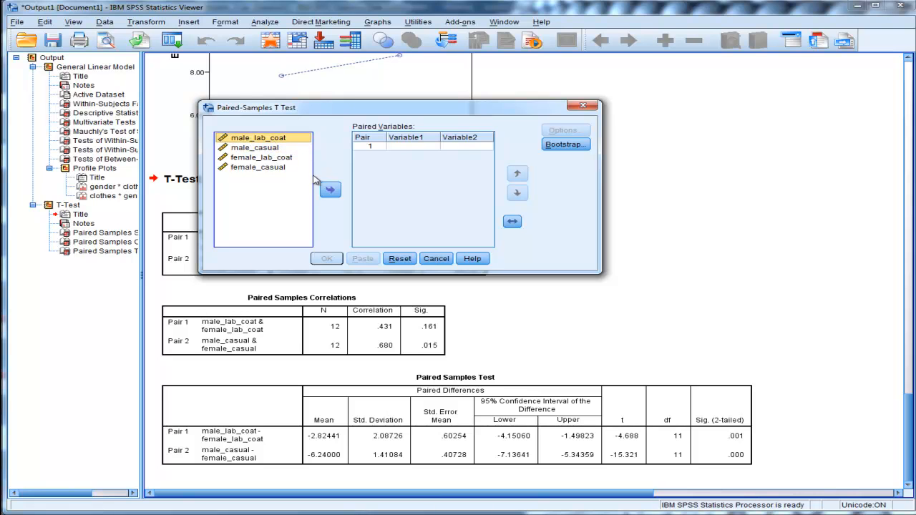
pyautogui.click(330, 189)
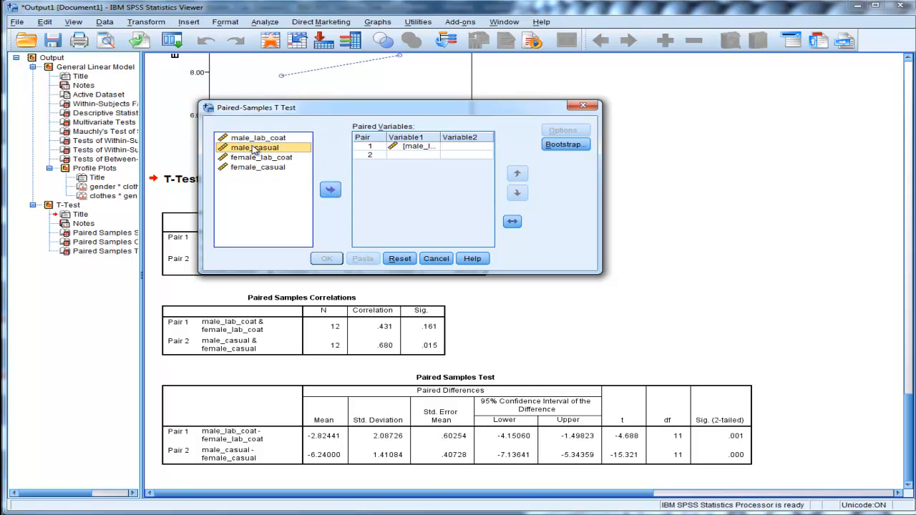
pyautogui.click(330, 189)
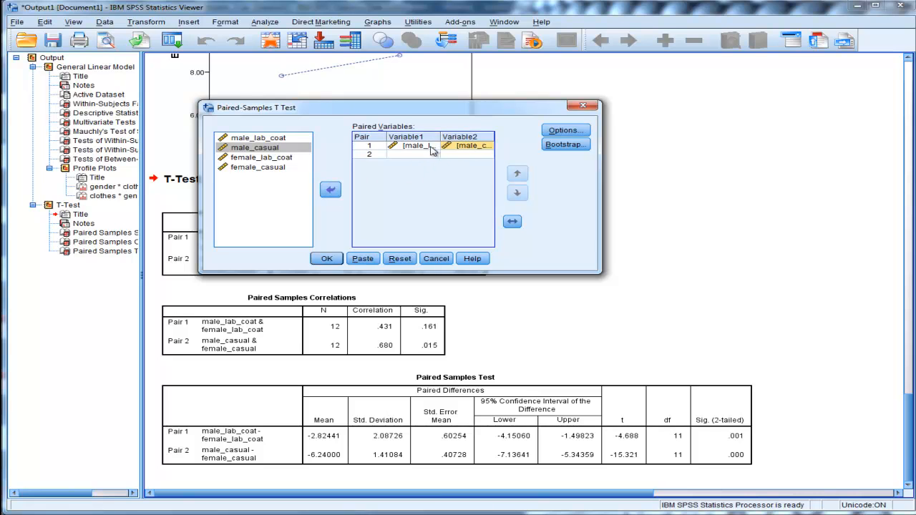
pyautogui.moveTo(275, 165)
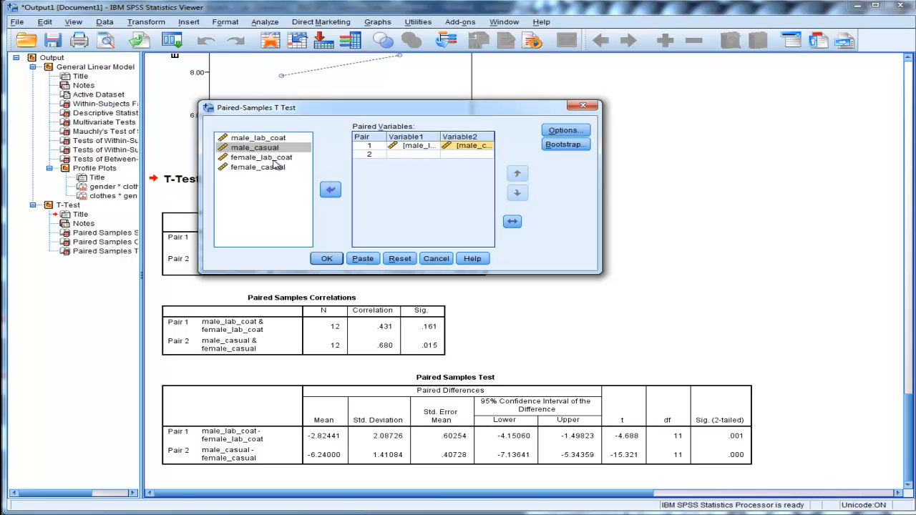
pyautogui.click(330, 189)
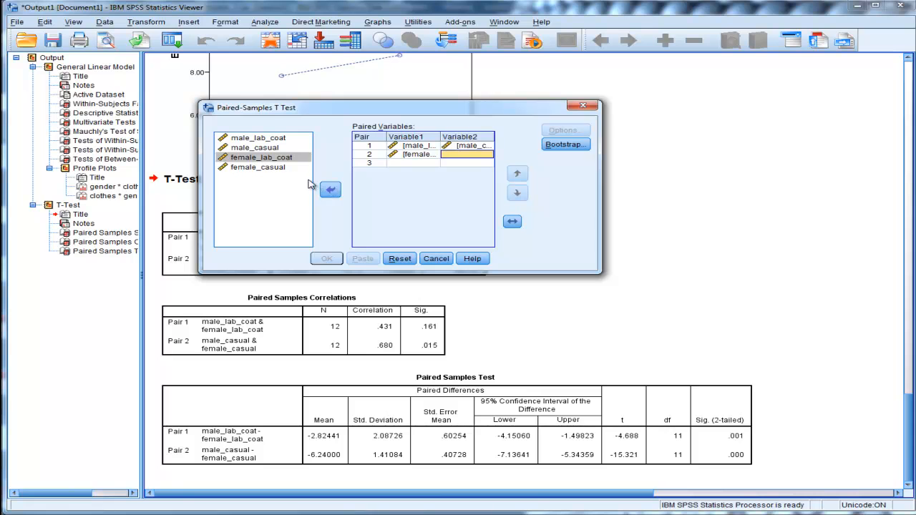
pyautogui.click(330, 189)
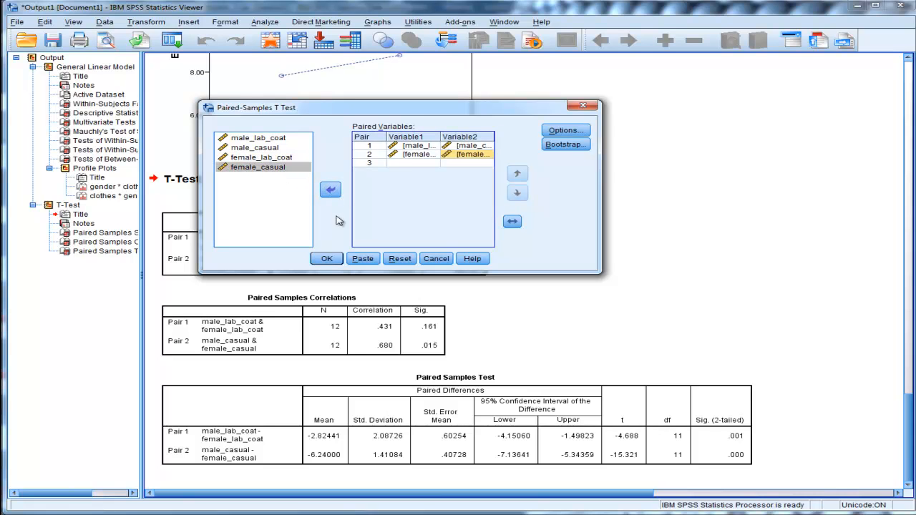
pyautogui.click(326, 258)
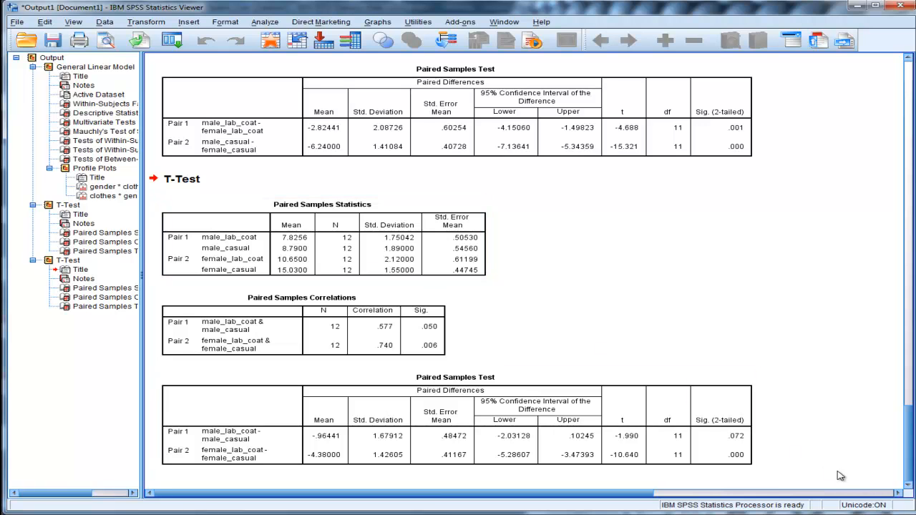
pyautogui.click(322, 250)
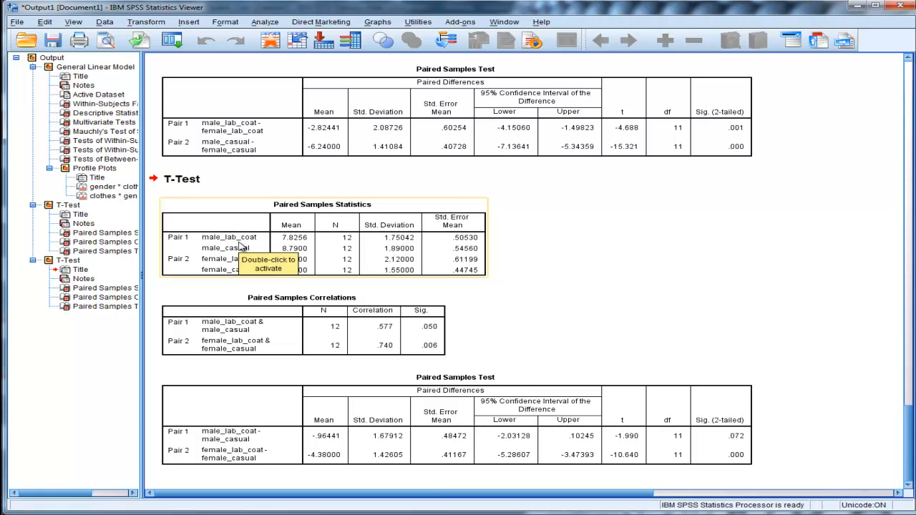
pyautogui.moveTo(222, 251)
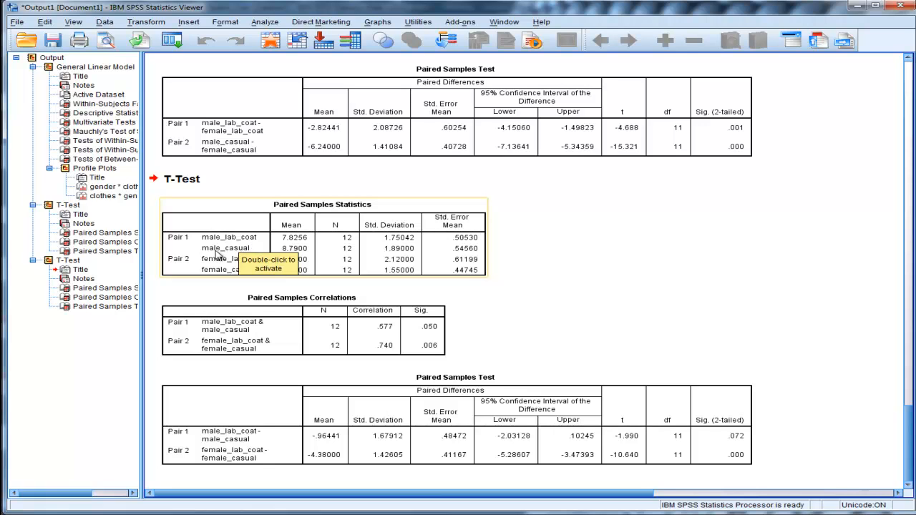
pyautogui.moveTo(481, 308)
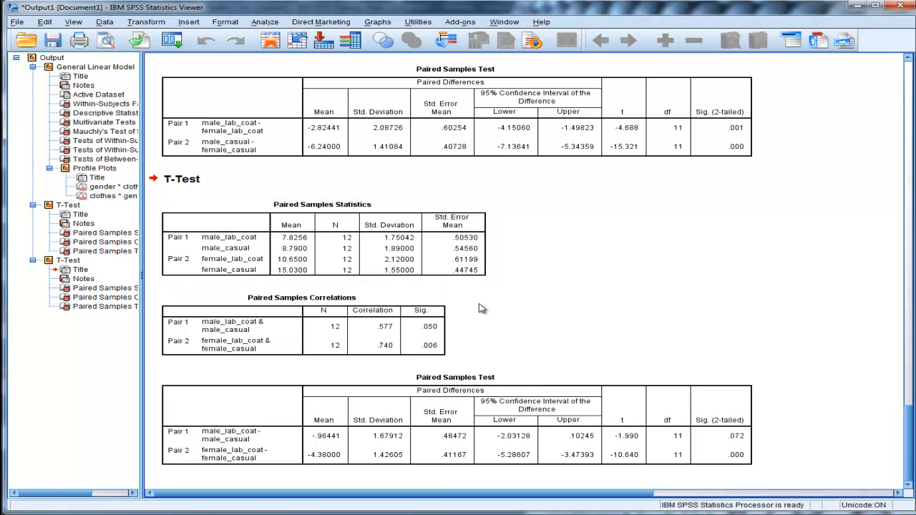
pyautogui.click(322, 247)
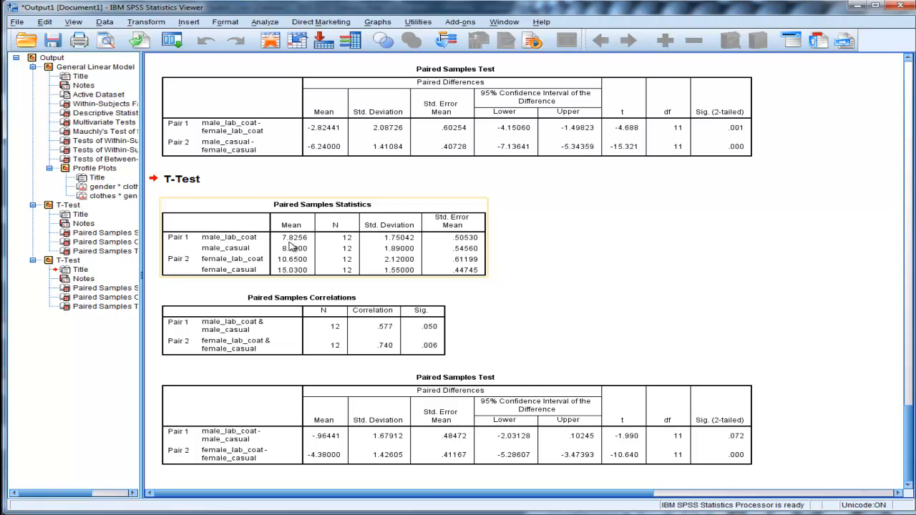
pyautogui.moveTo(293, 254)
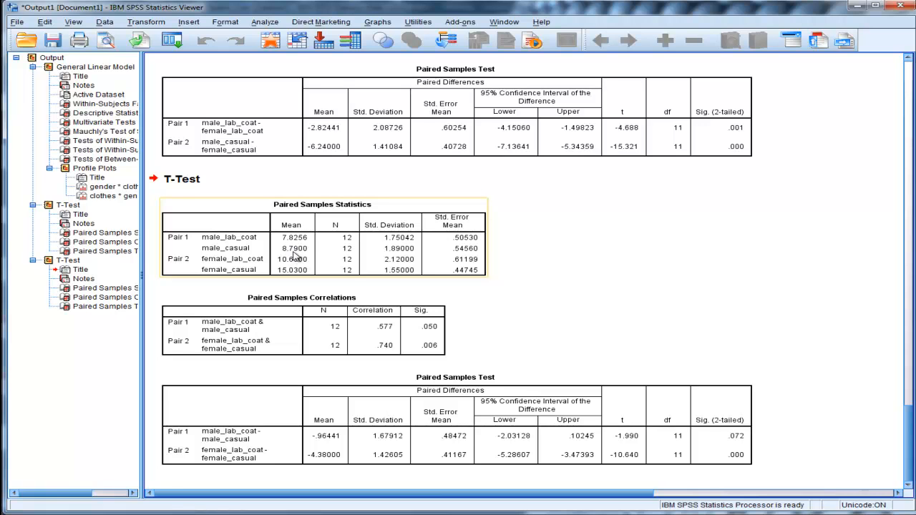
pyautogui.moveTo(722, 437)
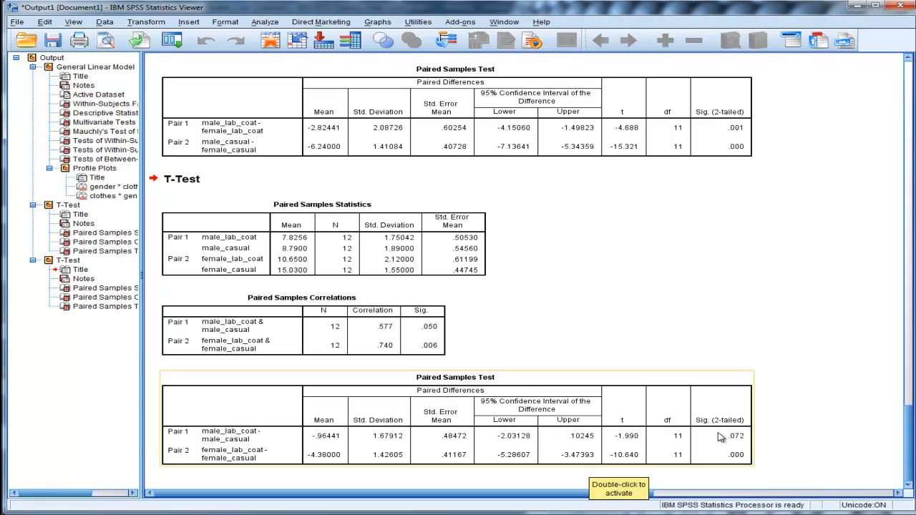
pyautogui.moveTo(738, 444)
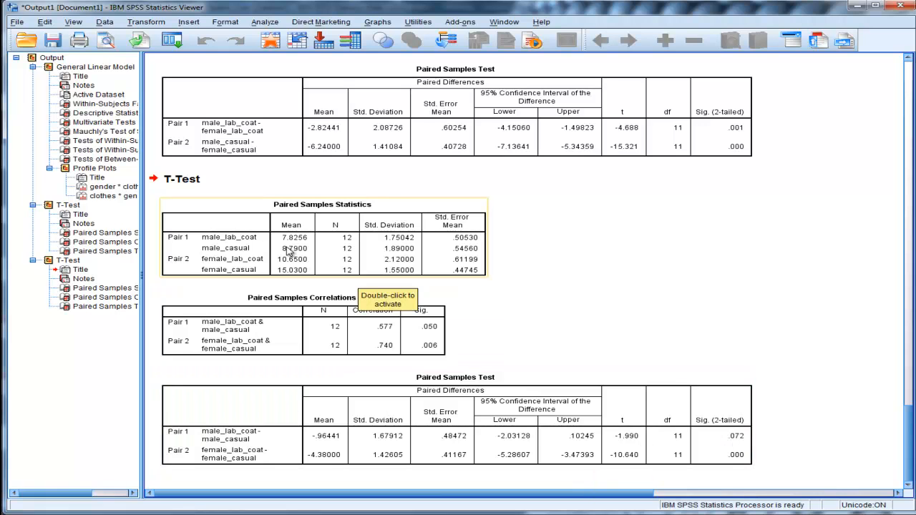
pyautogui.moveTo(297, 256)
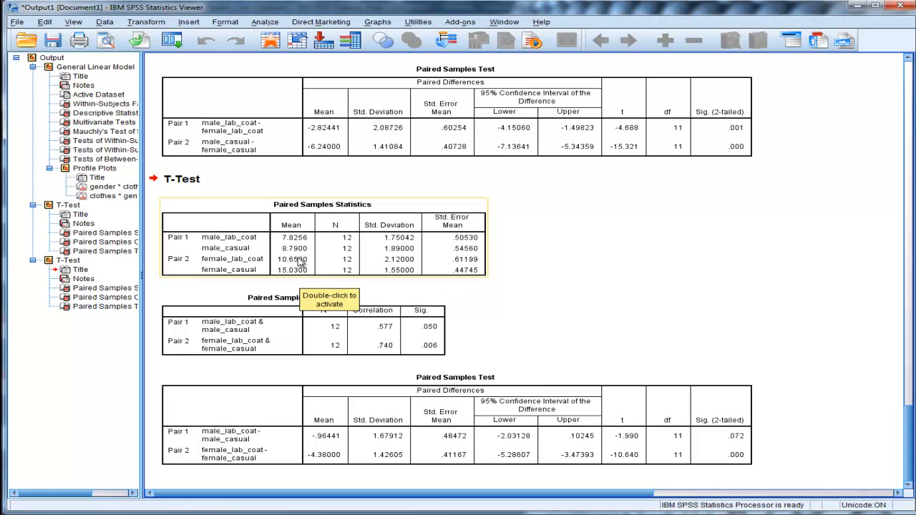
pyautogui.moveTo(751, 325)
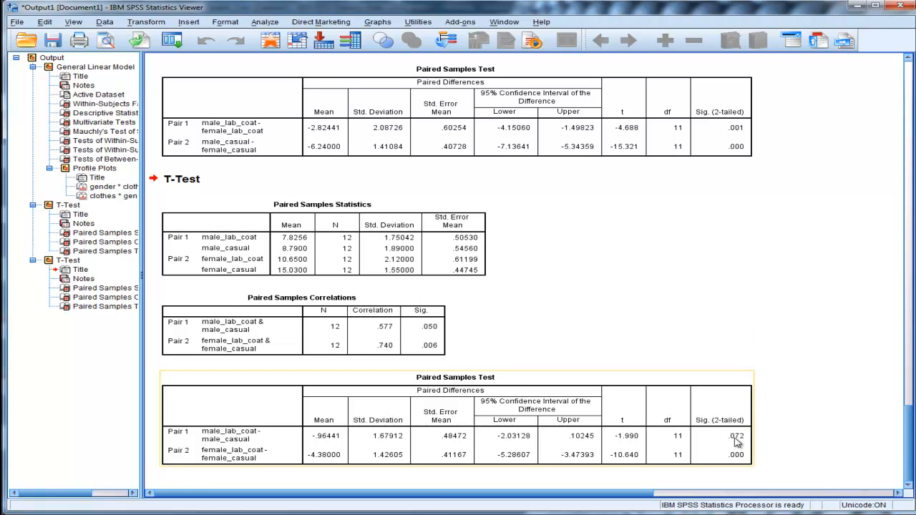
pyautogui.scroll(3)
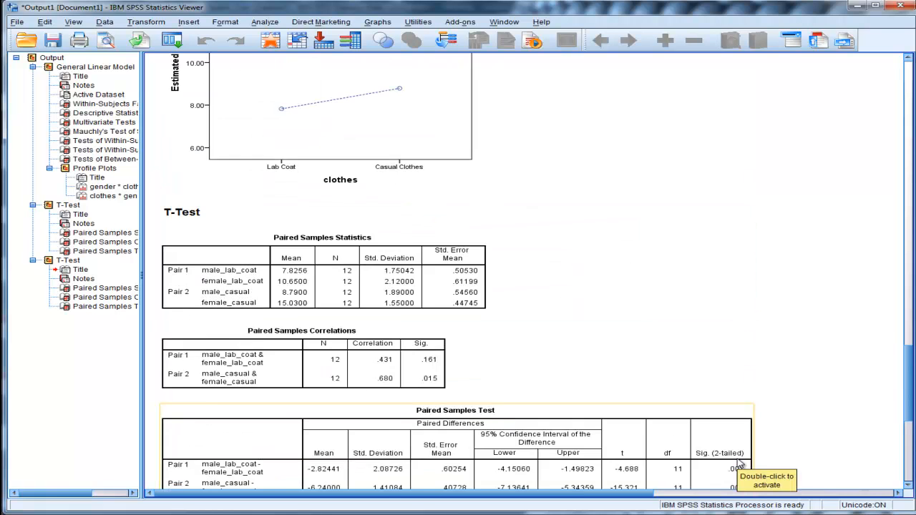
pyautogui.scroll(3)
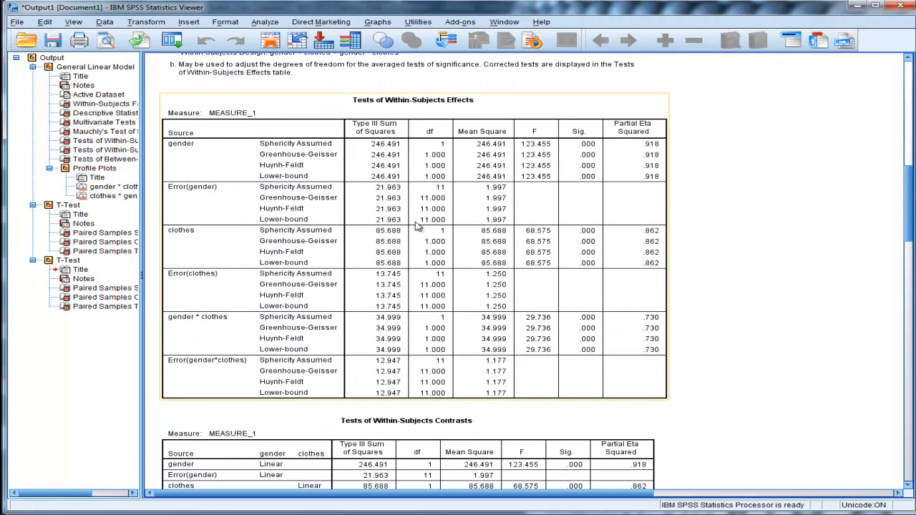
pyautogui.moveTo(591, 247)
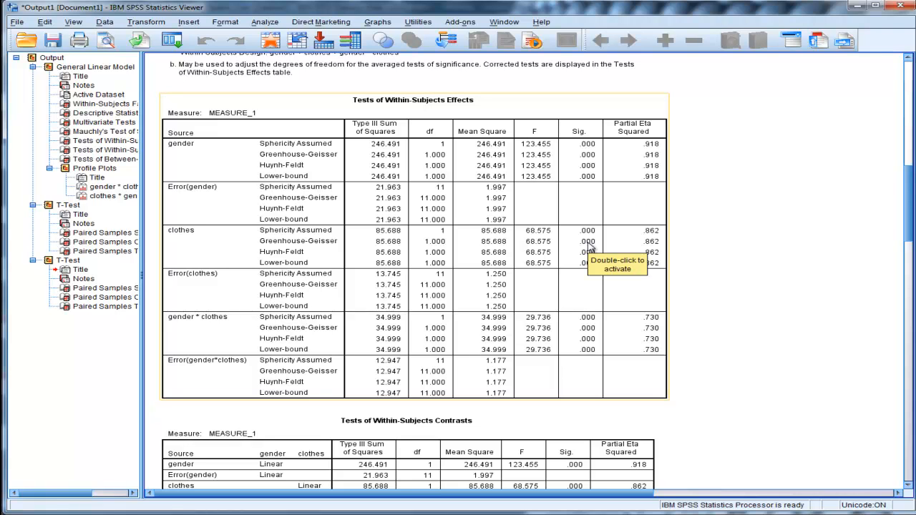
pyautogui.moveTo(587, 250)
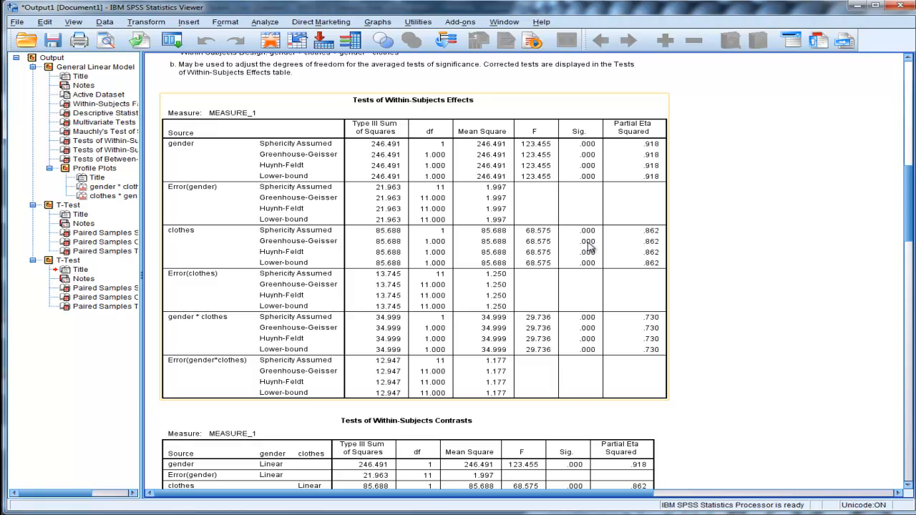
pyautogui.scroll(-3)
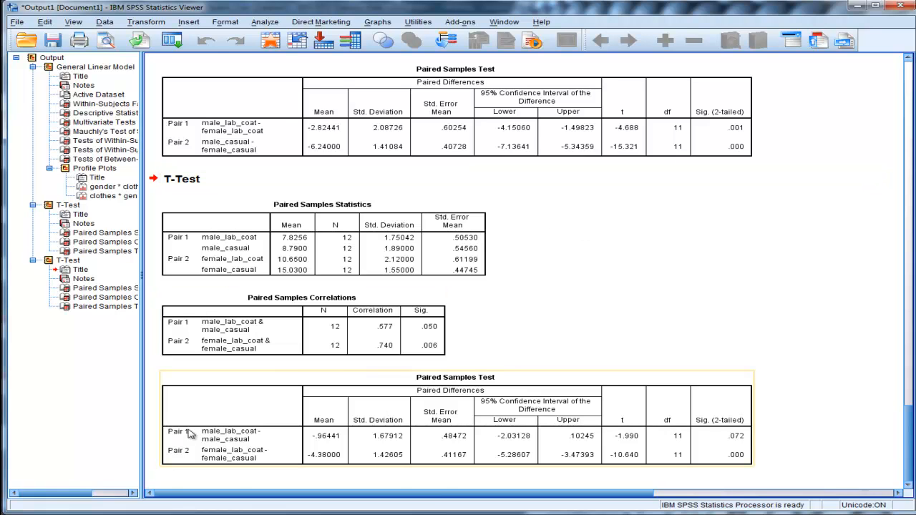
pyautogui.scroll(3)
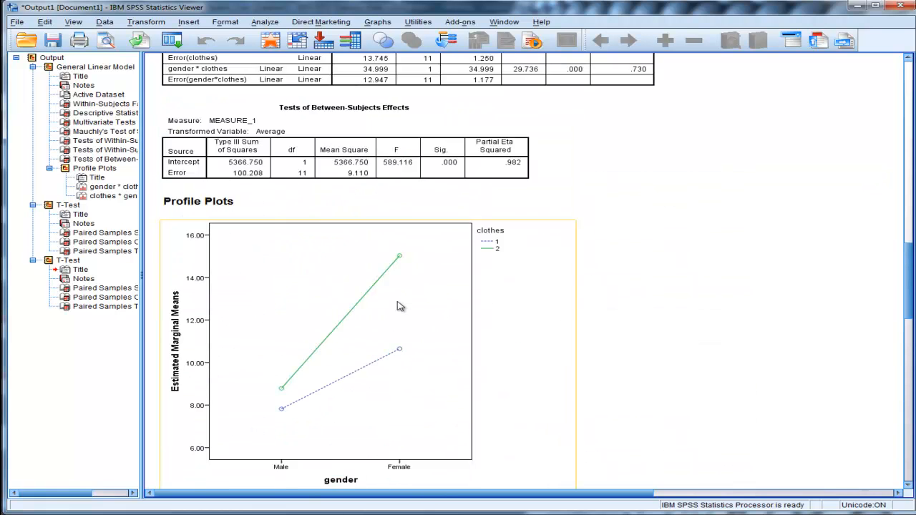
pyautogui.scroll(3)
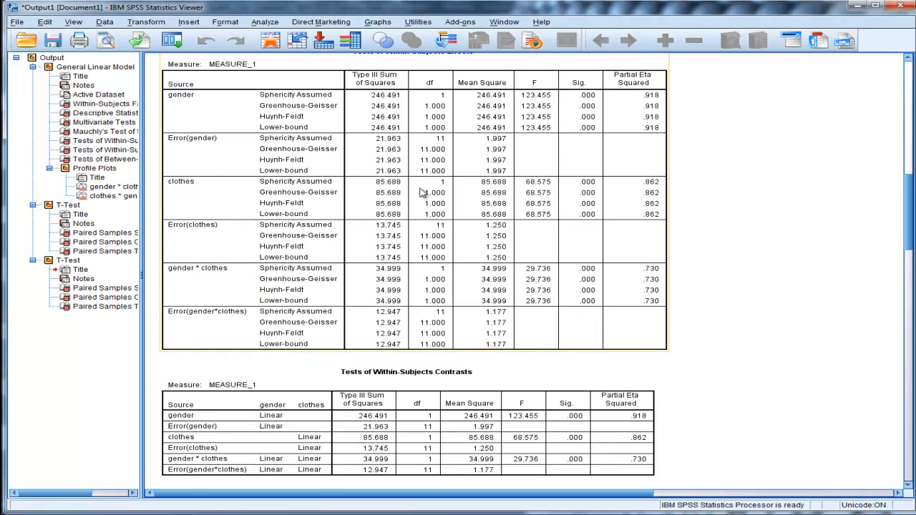
pyautogui.scroll(3)
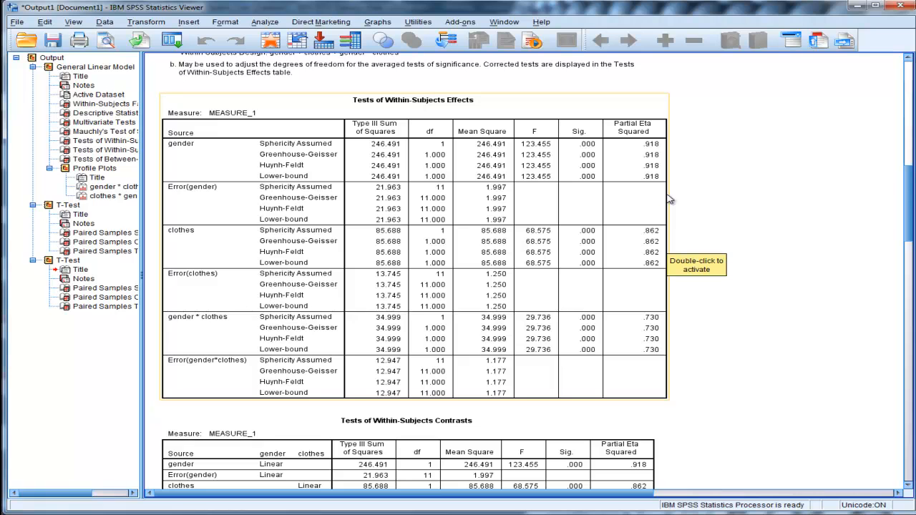
pyautogui.moveTo(669, 199)
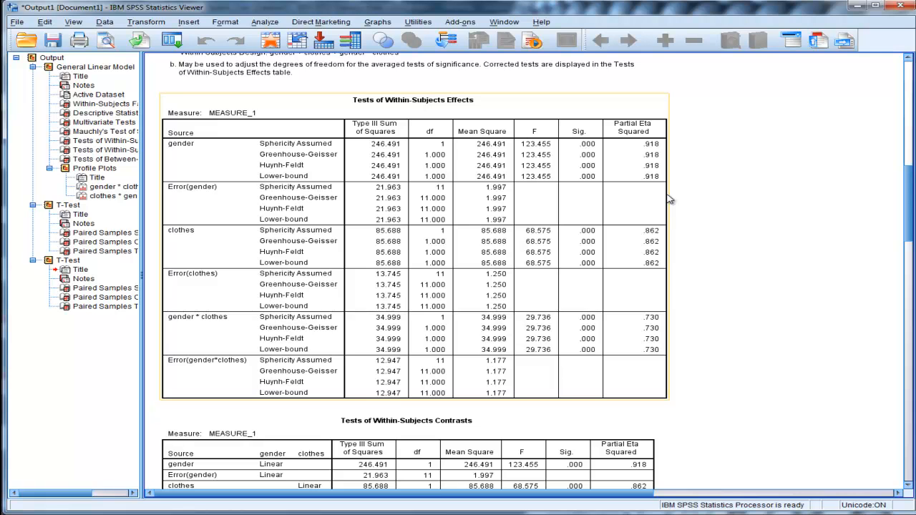
pyautogui.scroll(-3)
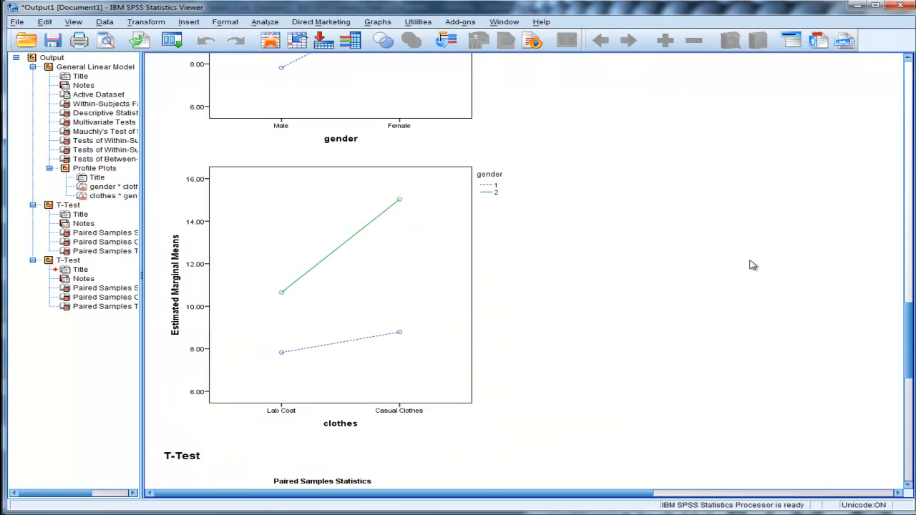
pyautogui.scroll(-3)
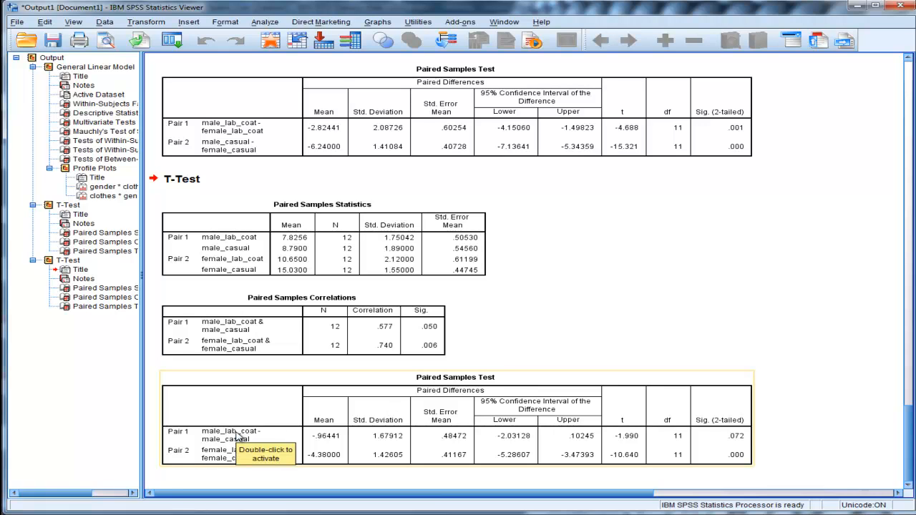
pyautogui.moveTo(761, 442)
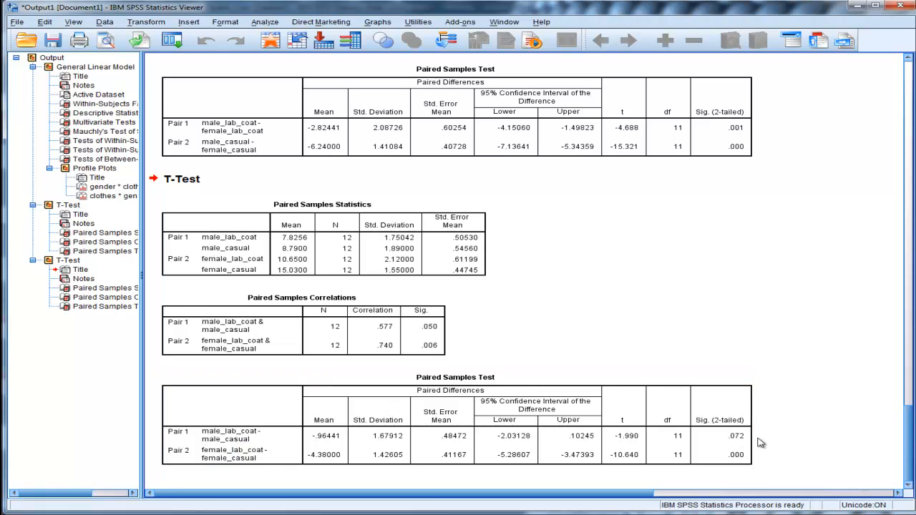
pyautogui.moveTo(802, 439)
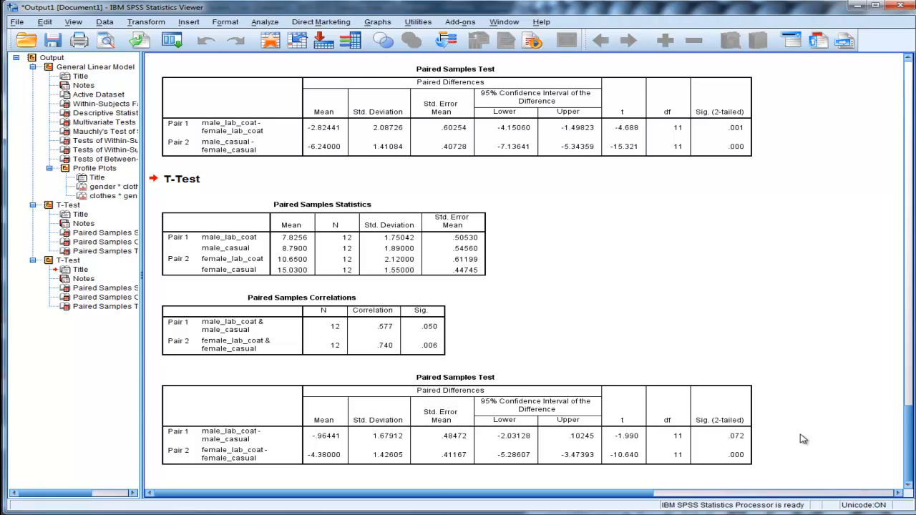
pyautogui.scroll(3)
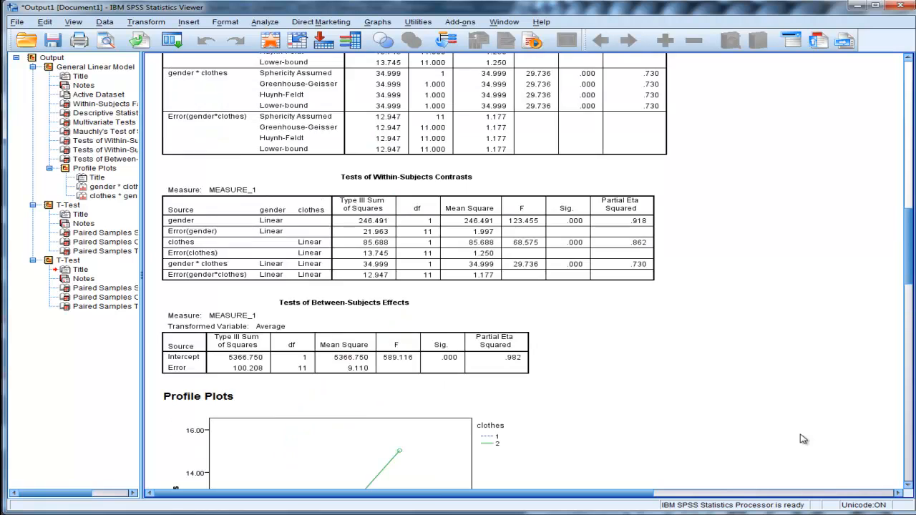
pyautogui.scroll(3)
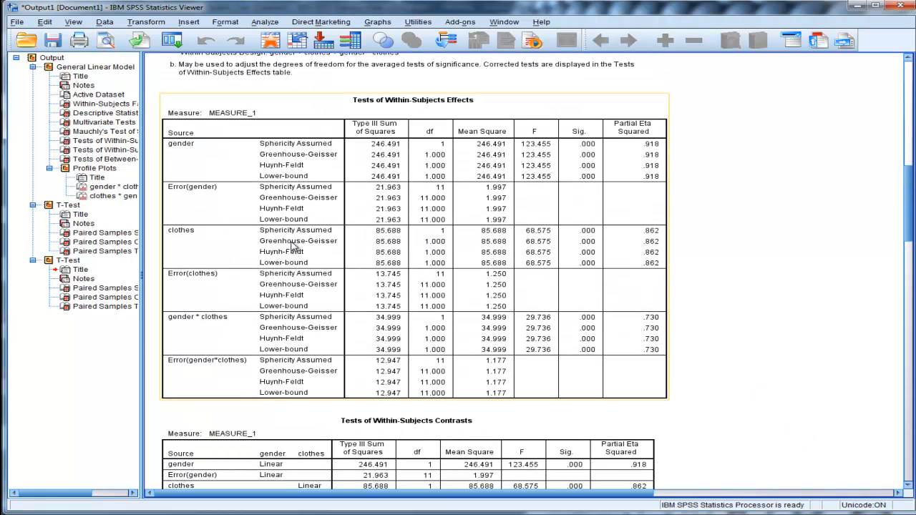
pyautogui.moveTo(337, 258)
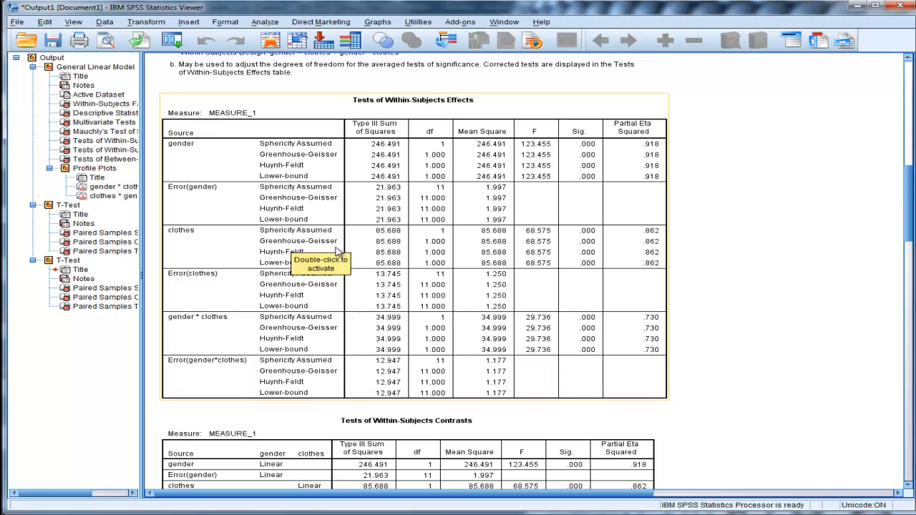
pyautogui.scroll(-3)
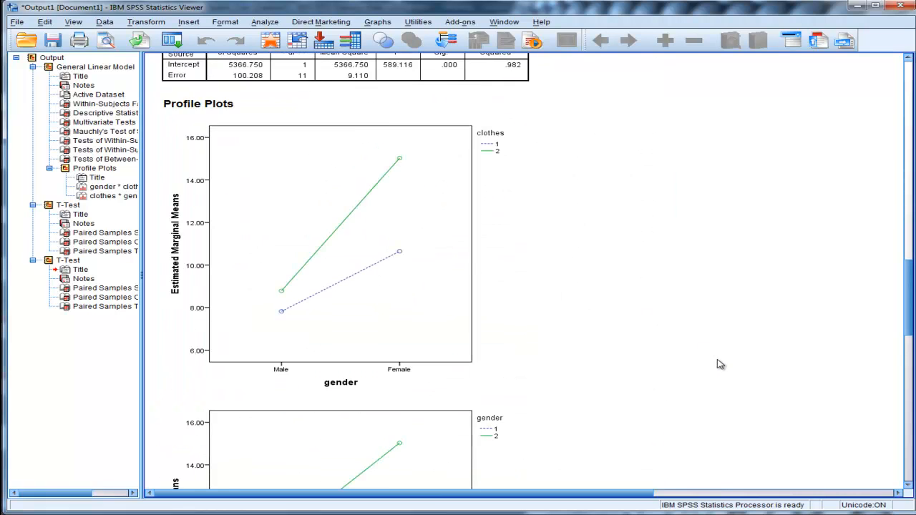
pyautogui.scroll(-3)
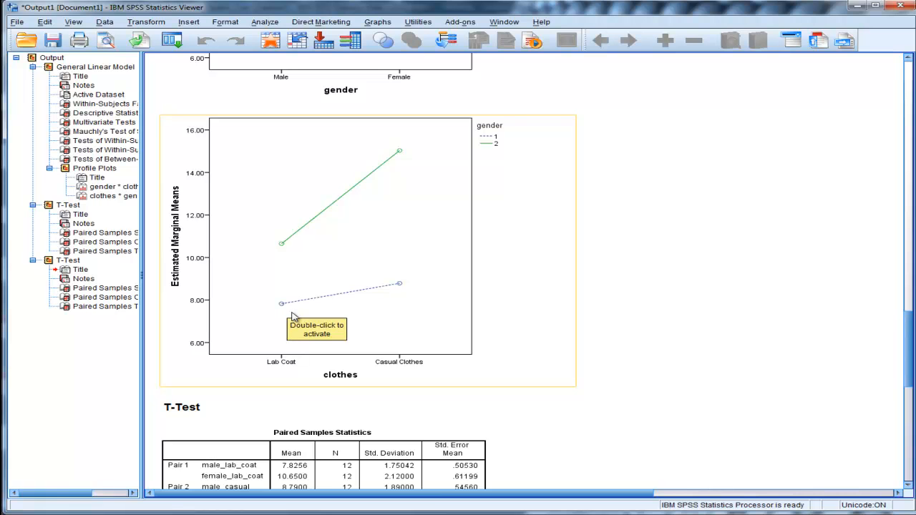
pyautogui.moveTo(281, 308)
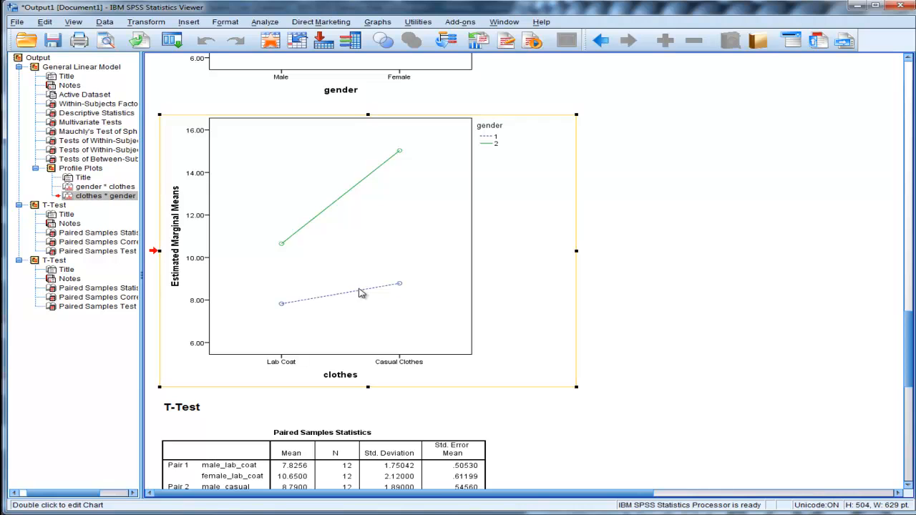
pyautogui.moveTo(282, 358)
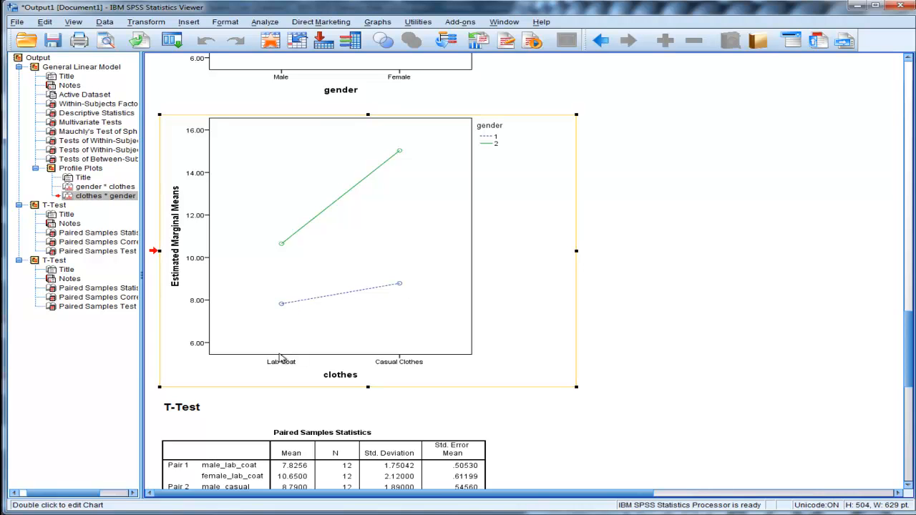
pyautogui.moveTo(347, 308)
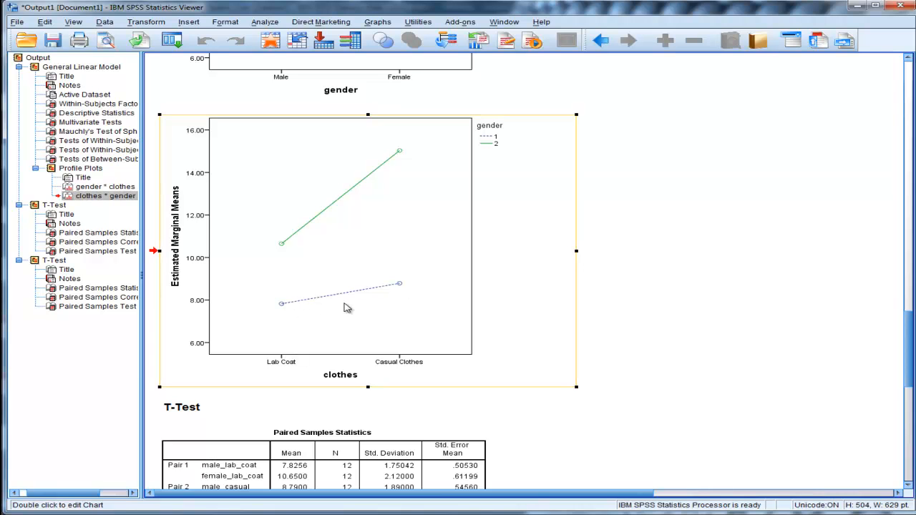
pyautogui.moveTo(279, 369)
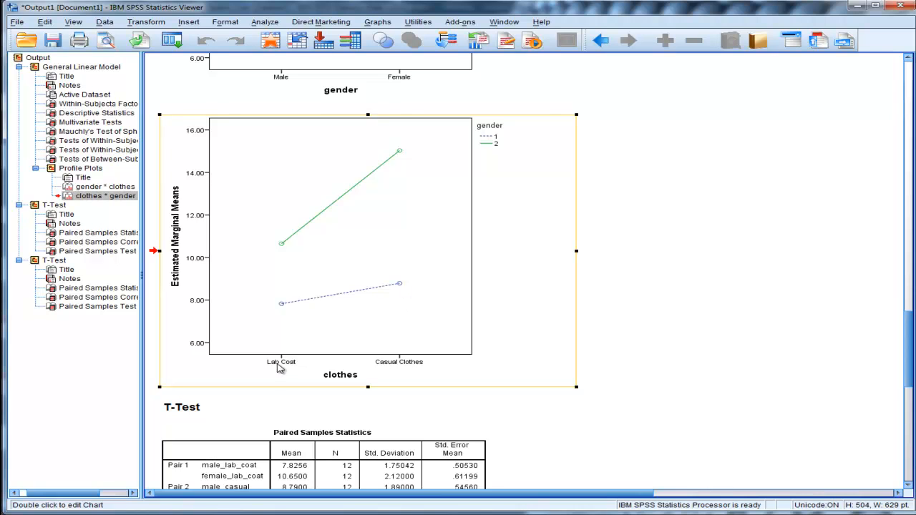
pyautogui.moveTo(296, 307)
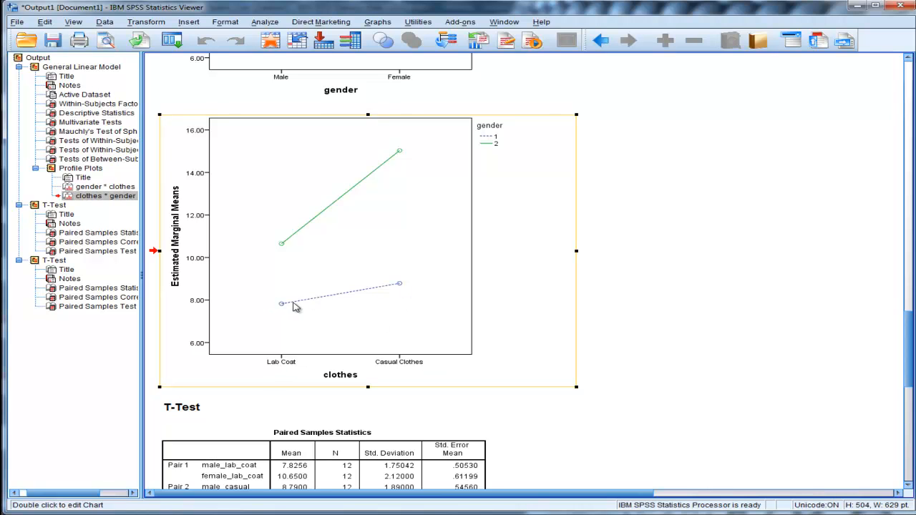
pyautogui.moveTo(306, 259)
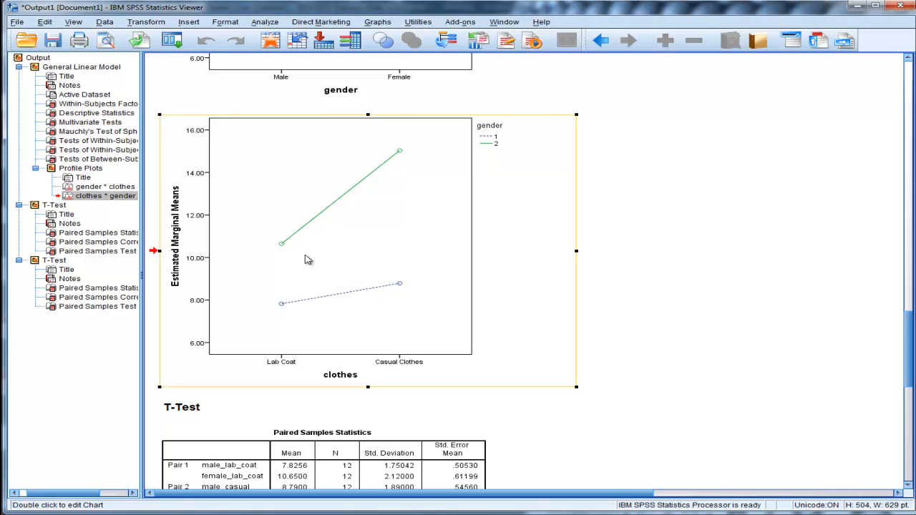
pyautogui.moveTo(367, 161)
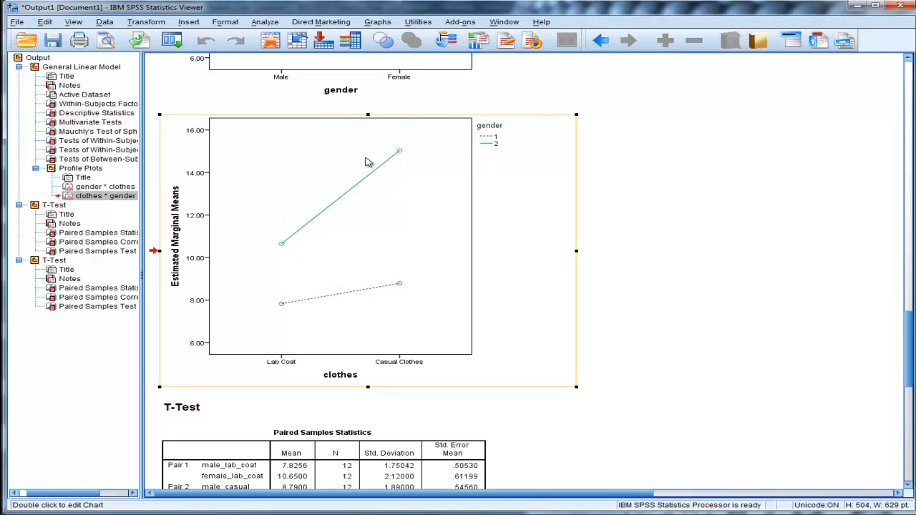
pyautogui.moveTo(395, 155)
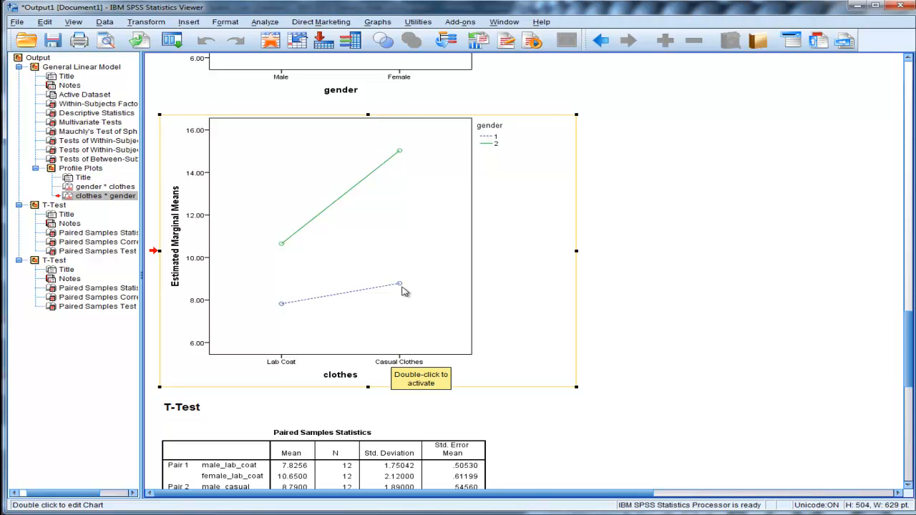
pyautogui.moveTo(289, 303)
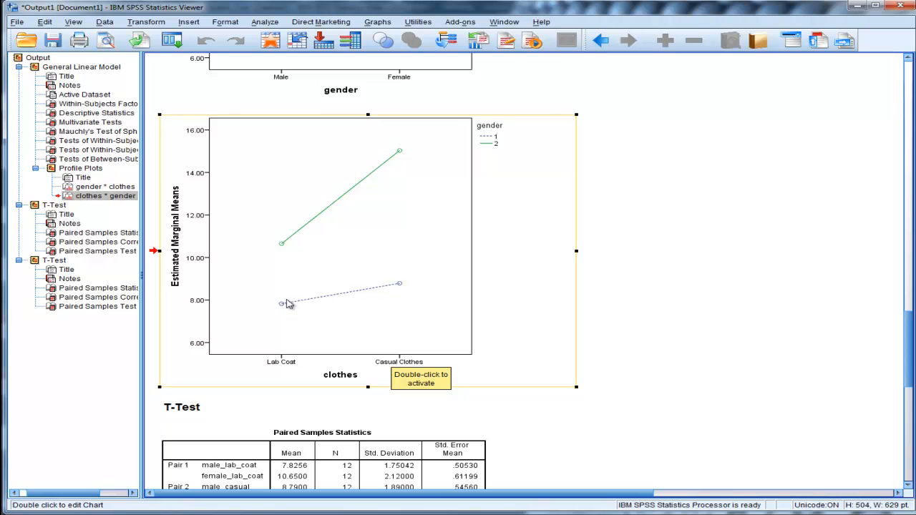
pyautogui.moveTo(430, 291)
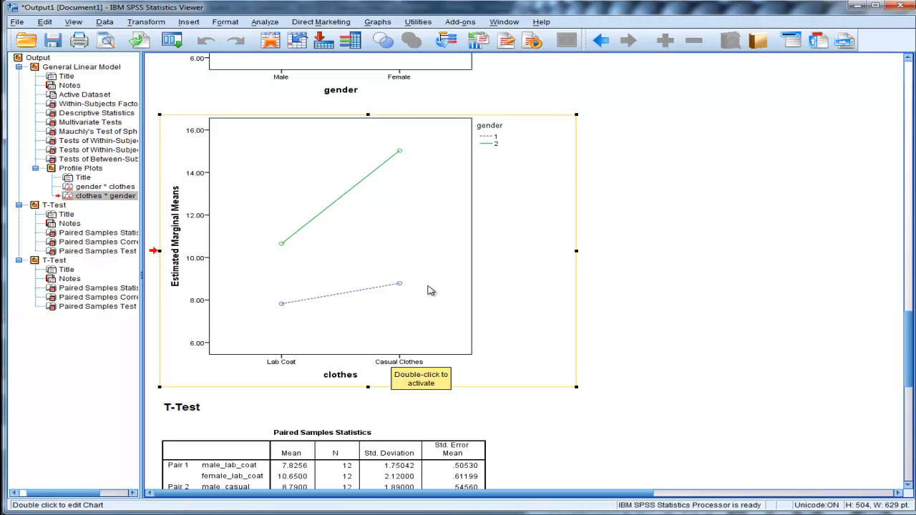
pyautogui.moveTo(486, 301)
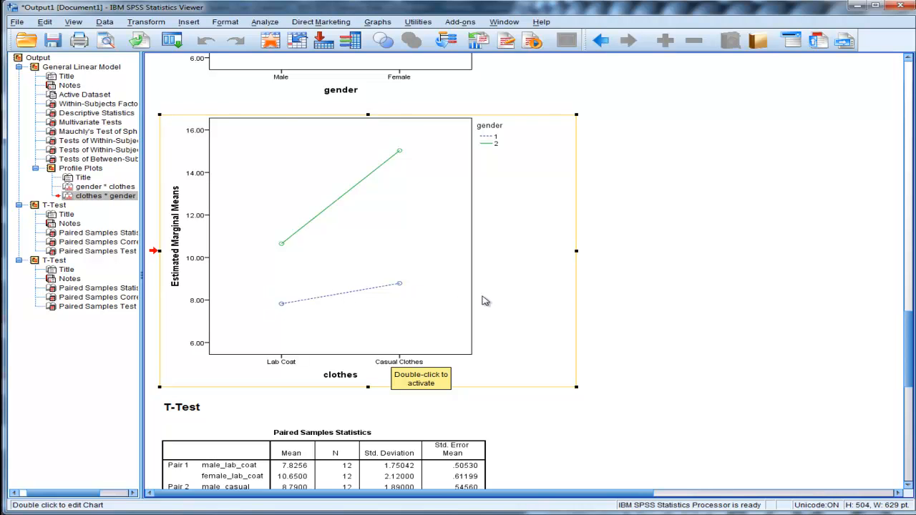
pyautogui.scroll(-3)
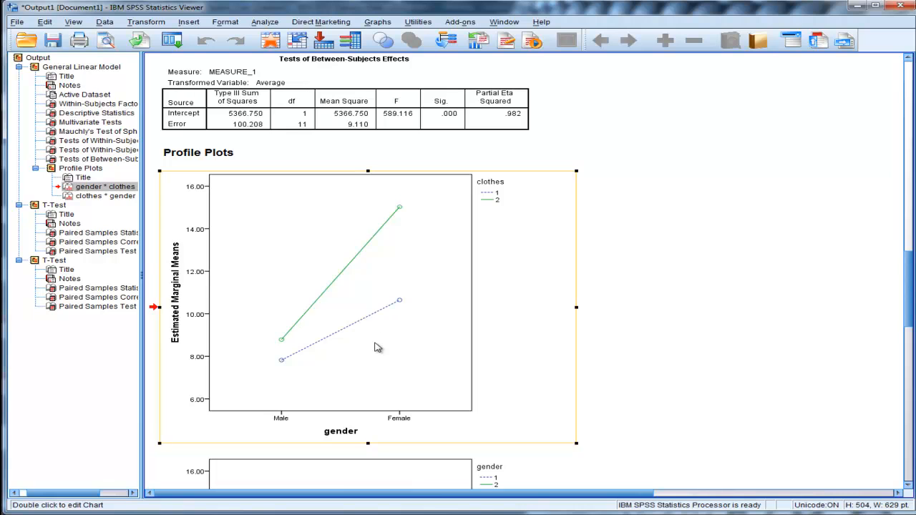
pyautogui.scroll(-3)
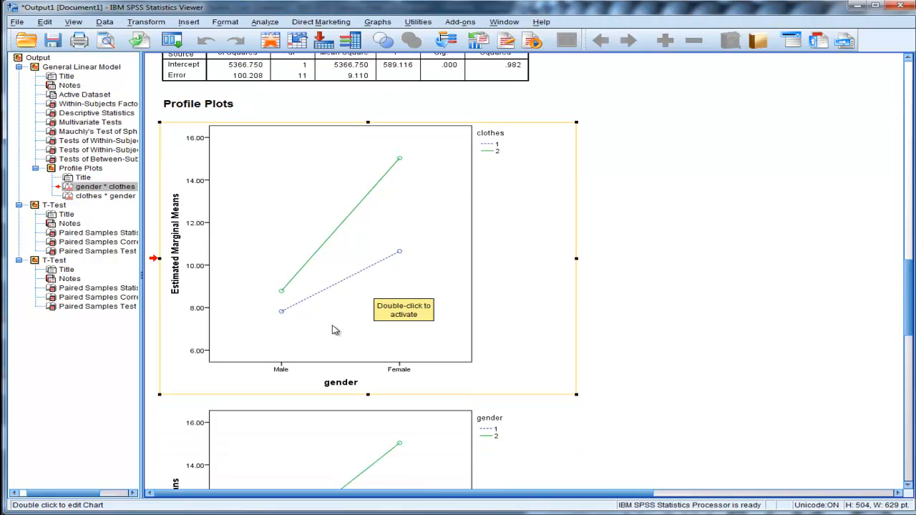
pyautogui.moveTo(398, 258)
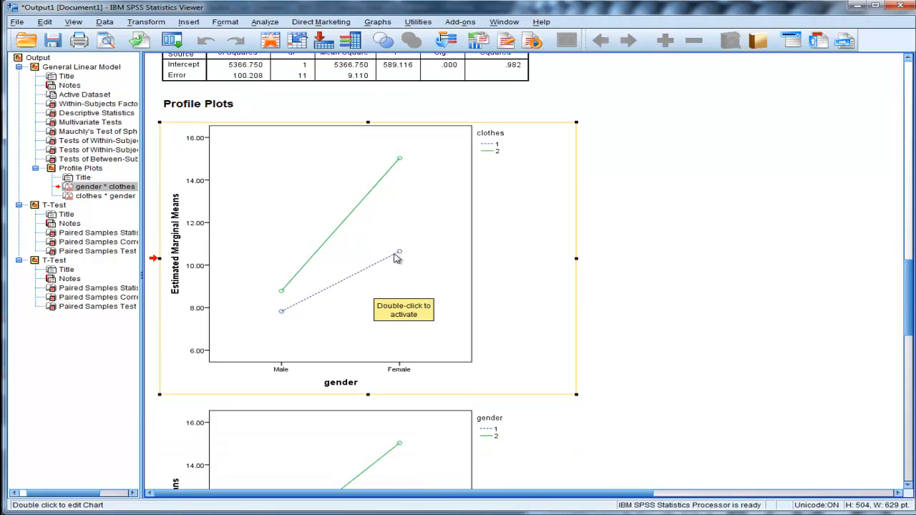
pyautogui.moveTo(279, 318)
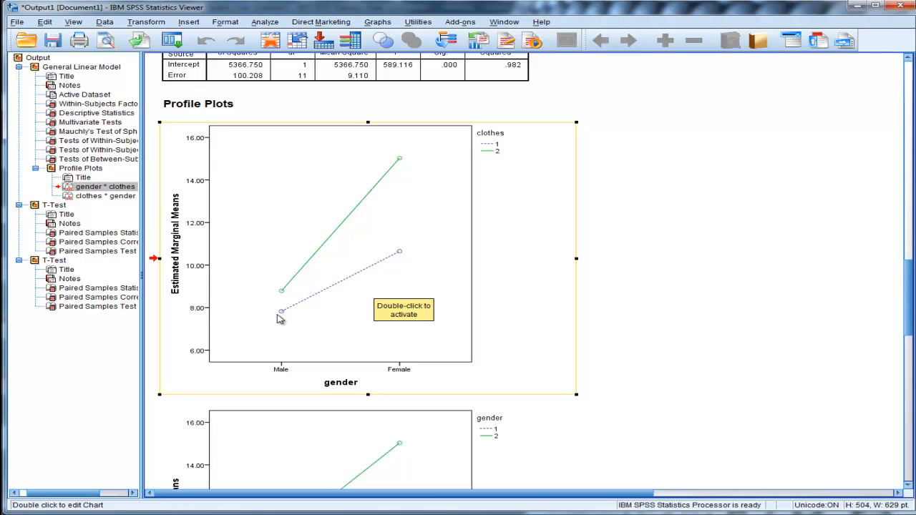
pyautogui.moveTo(283, 319)
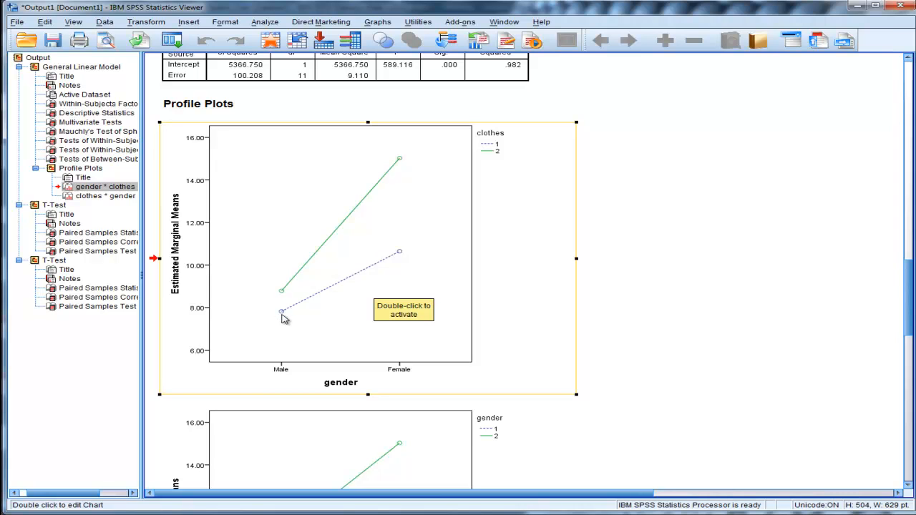
pyautogui.moveTo(295, 302)
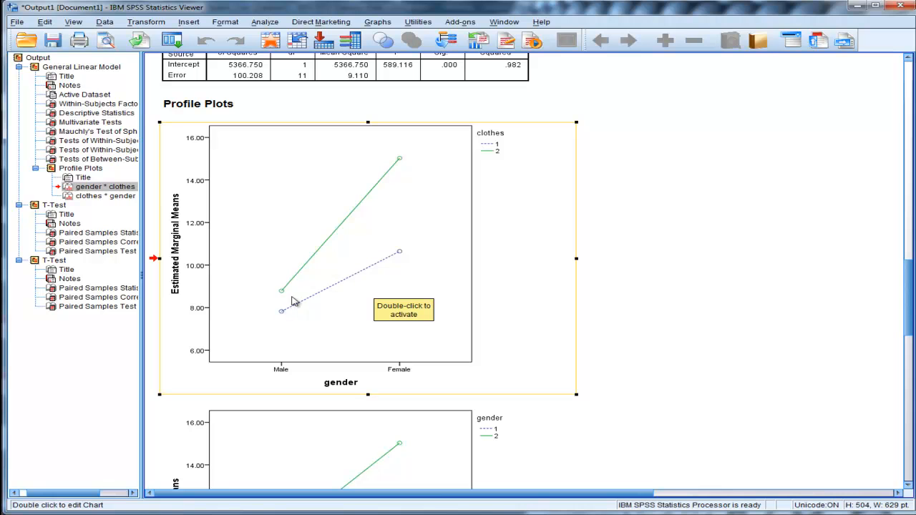
pyautogui.moveTo(405, 265)
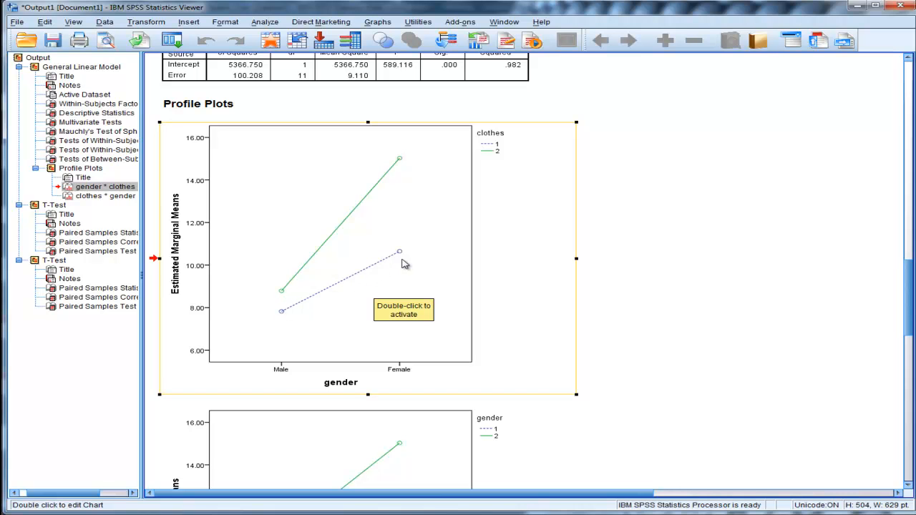
pyautogui.moveTo(683, 301)
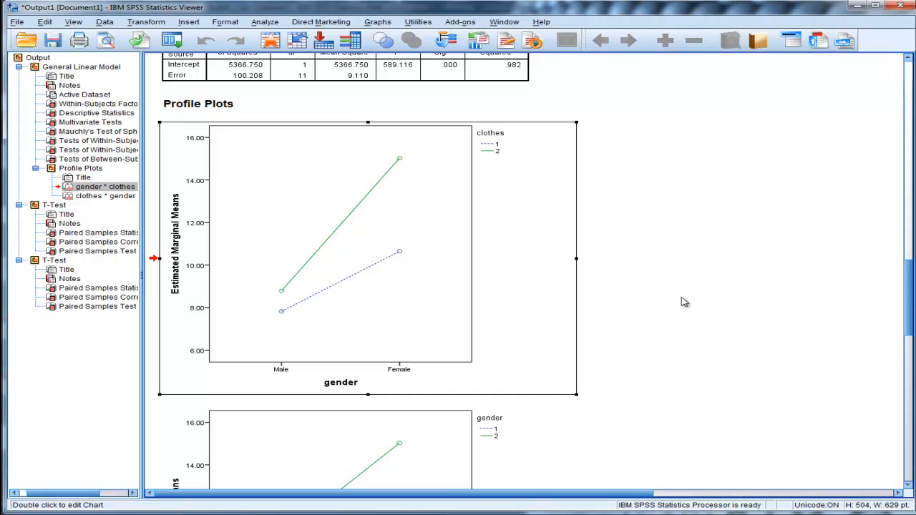
pyautogui.scroll(3)
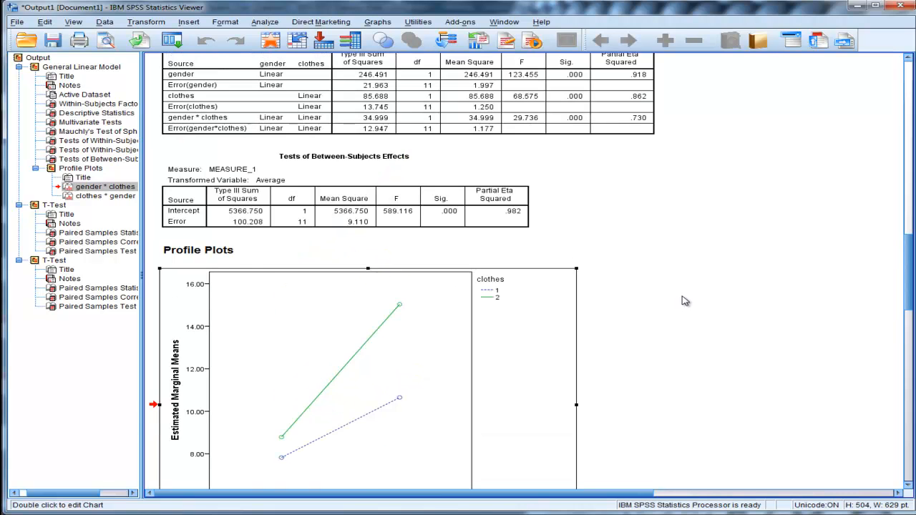